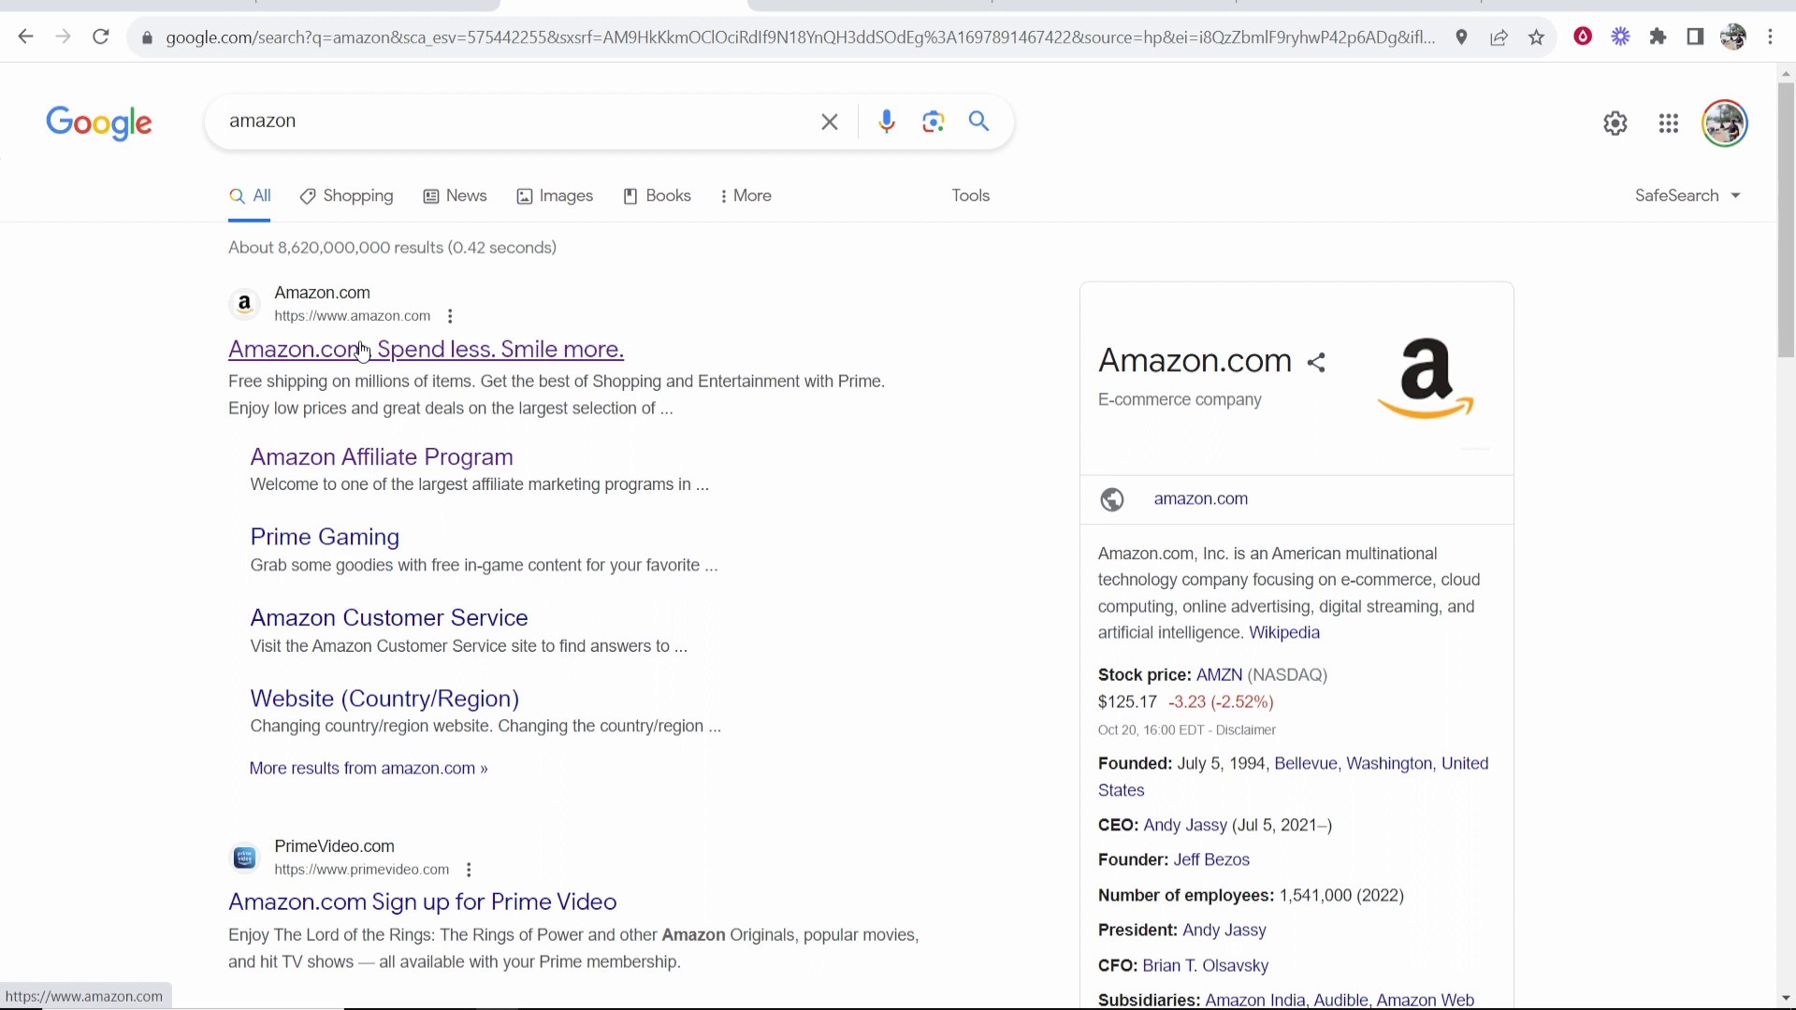
mouse_move(355, 357)
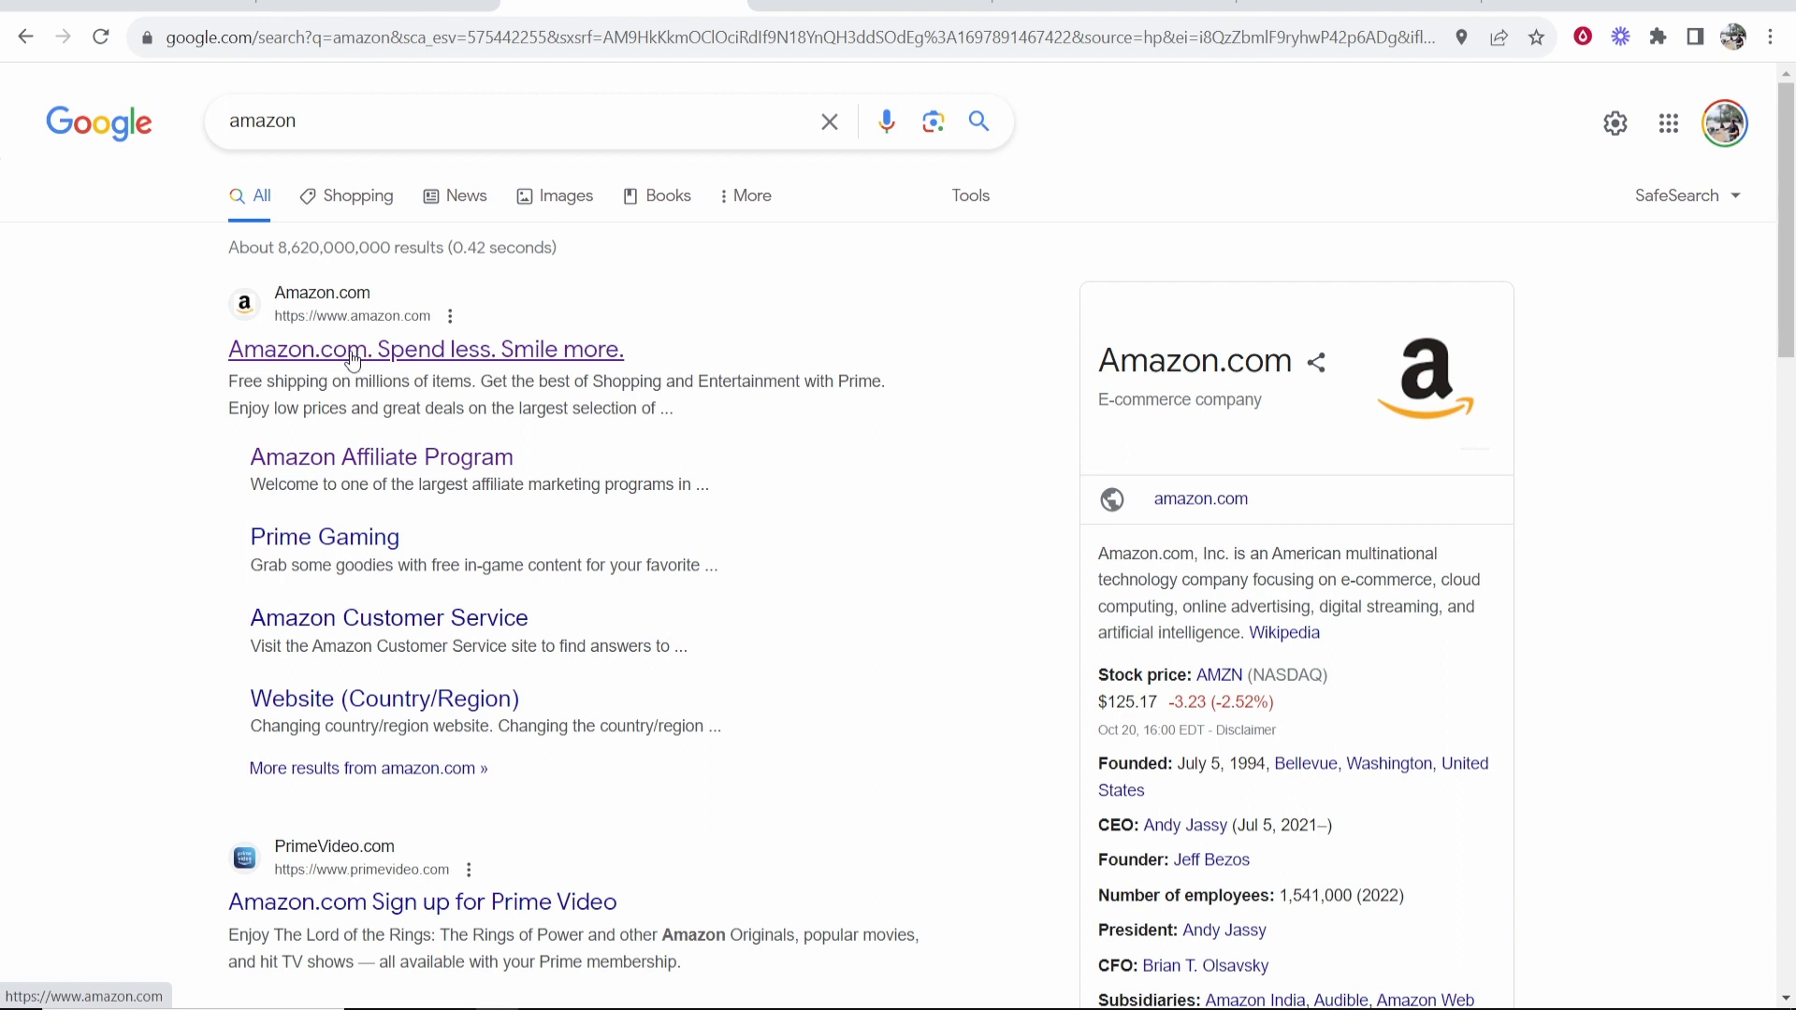
Go from the Google result to Amazon.com and start a new customer sign-up
click(424, 349)
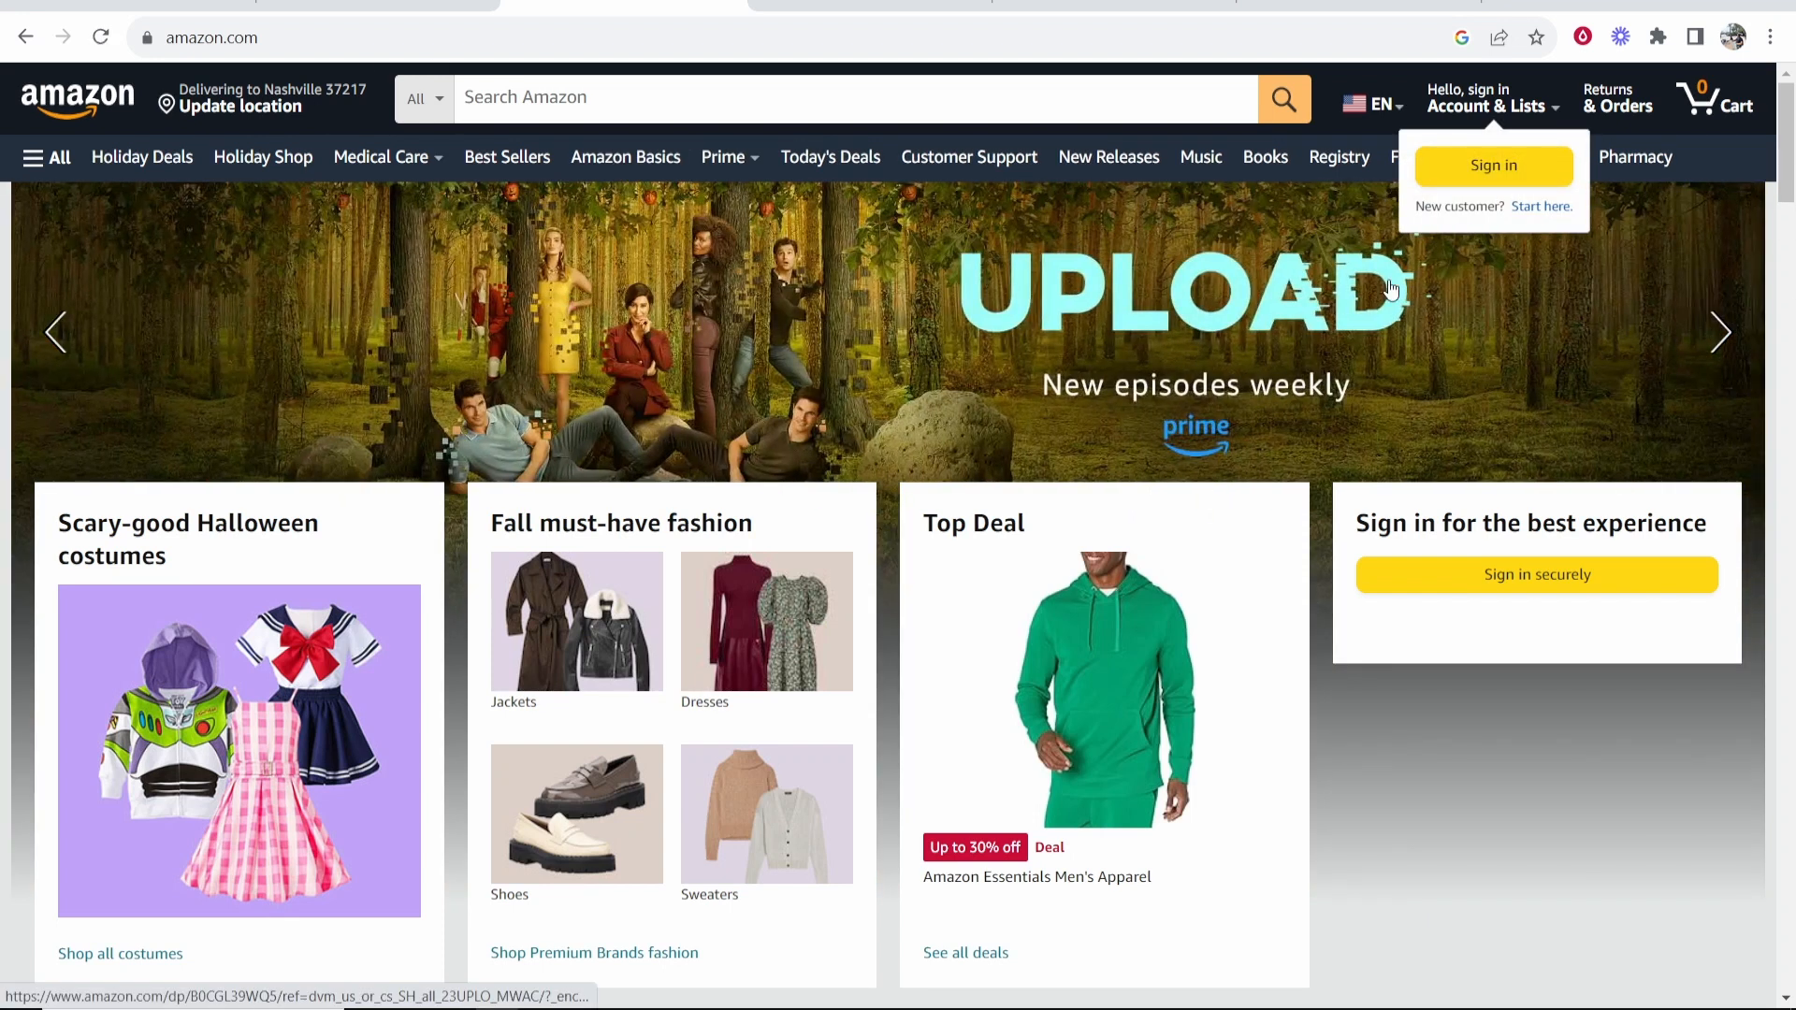
click(1489, 97)
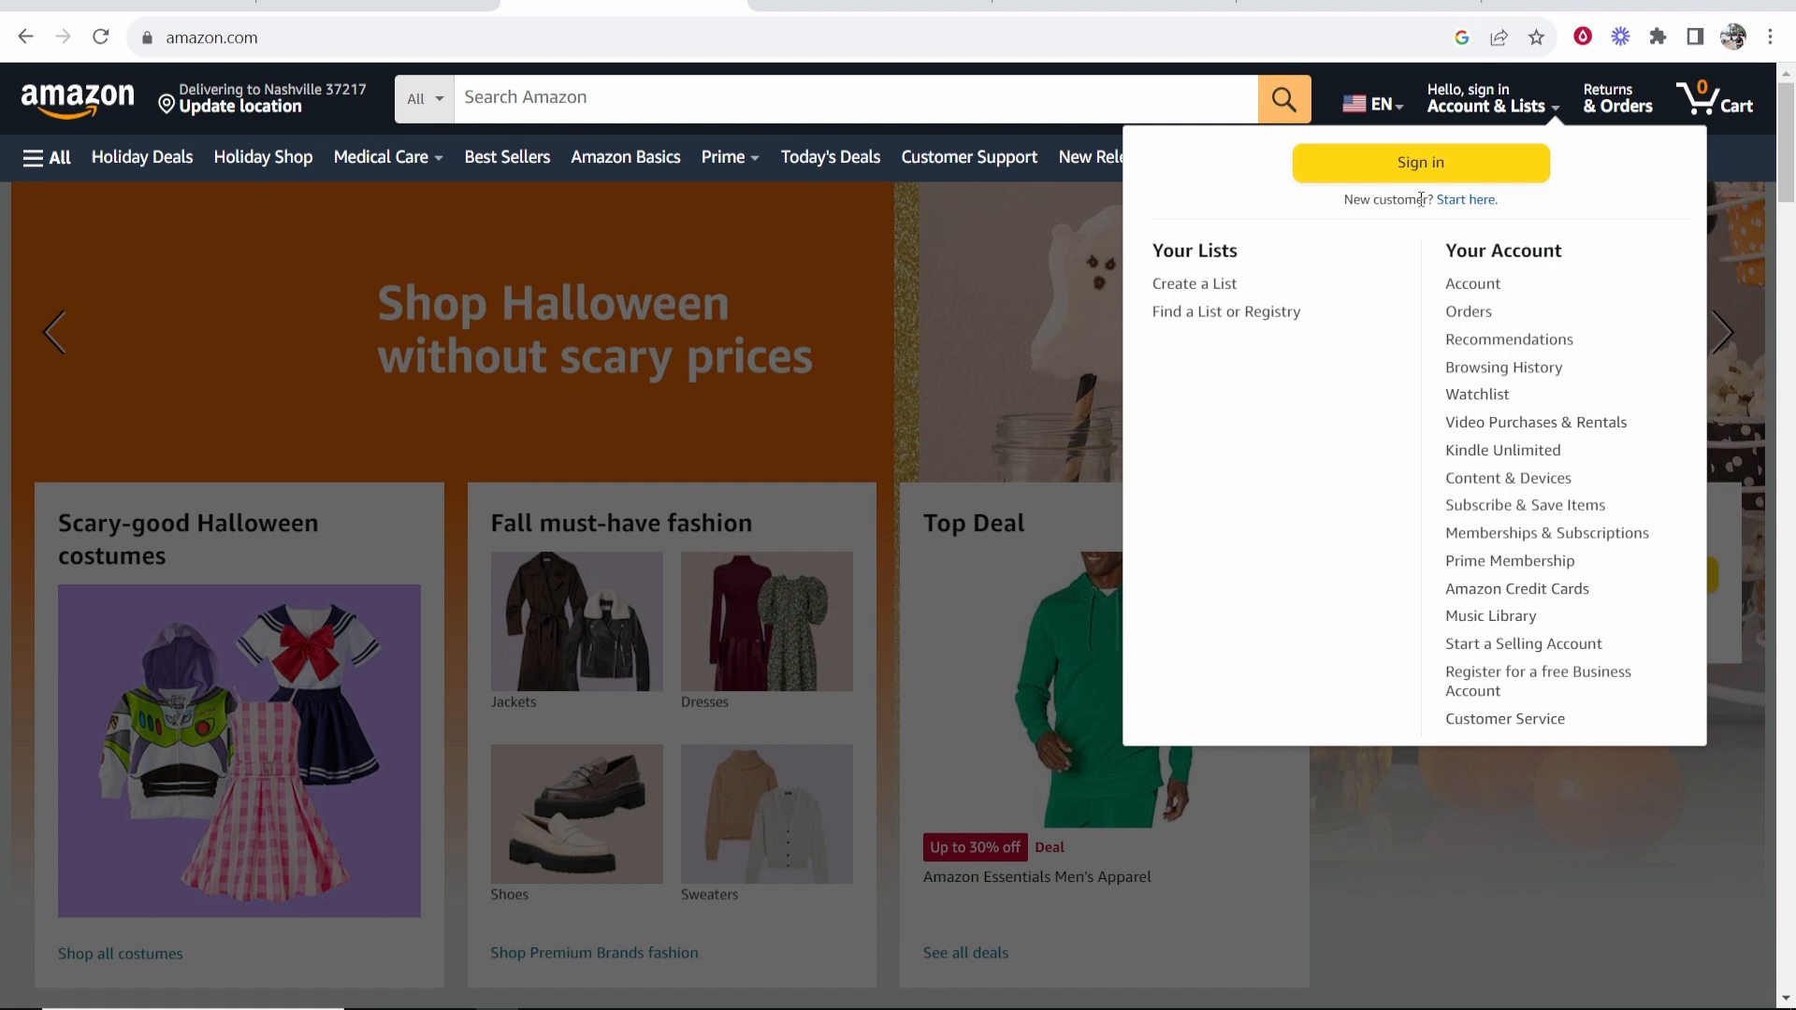
click(1466, 200)
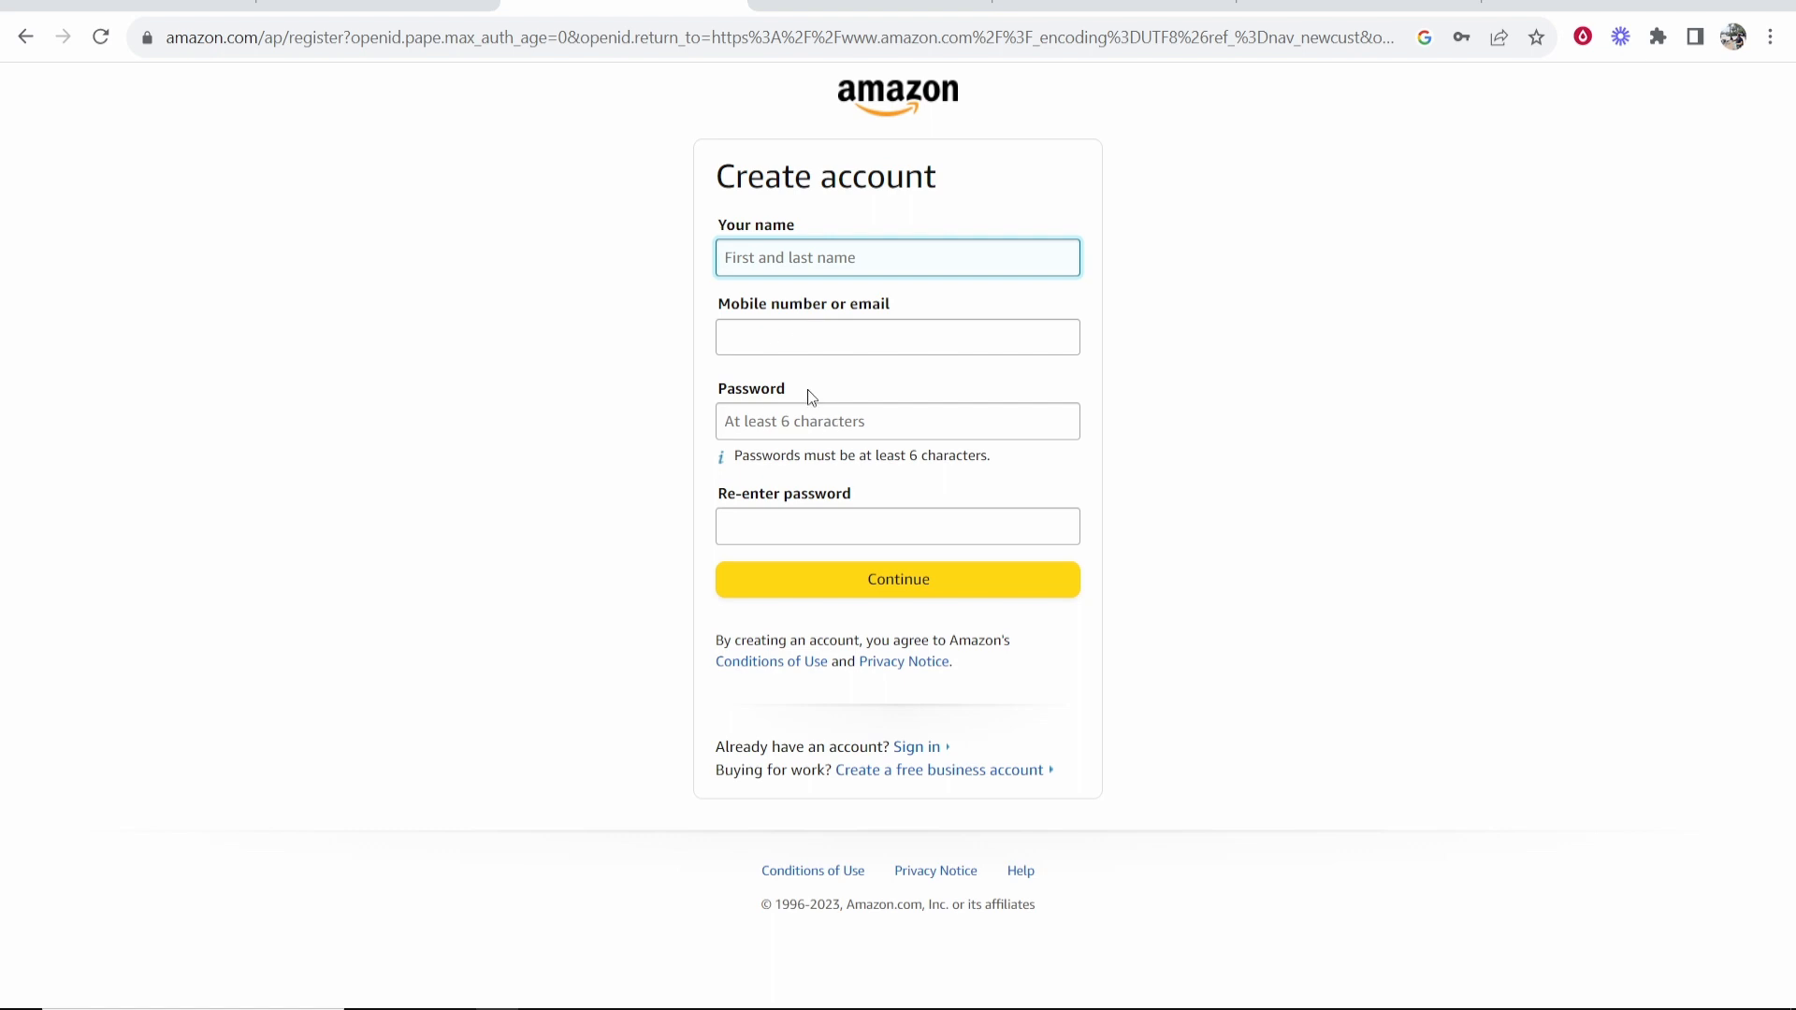
mouse_move(896, 303)
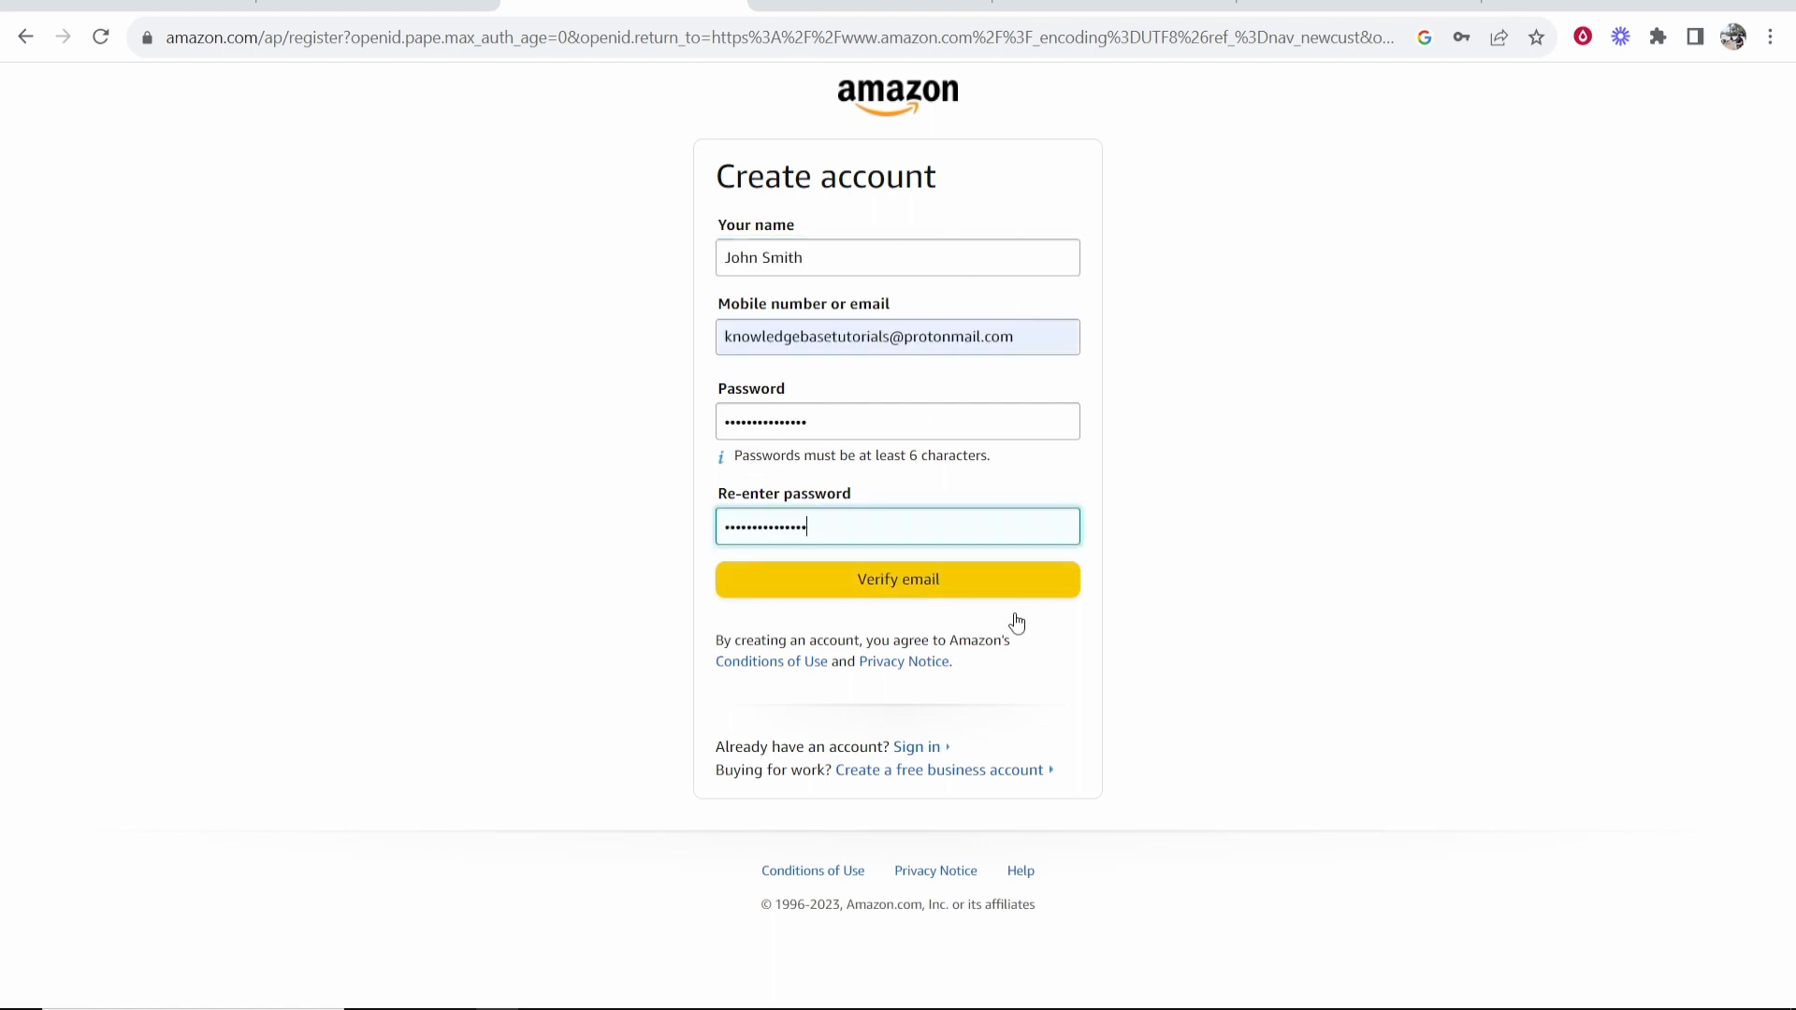
mouse_move(974, 592)
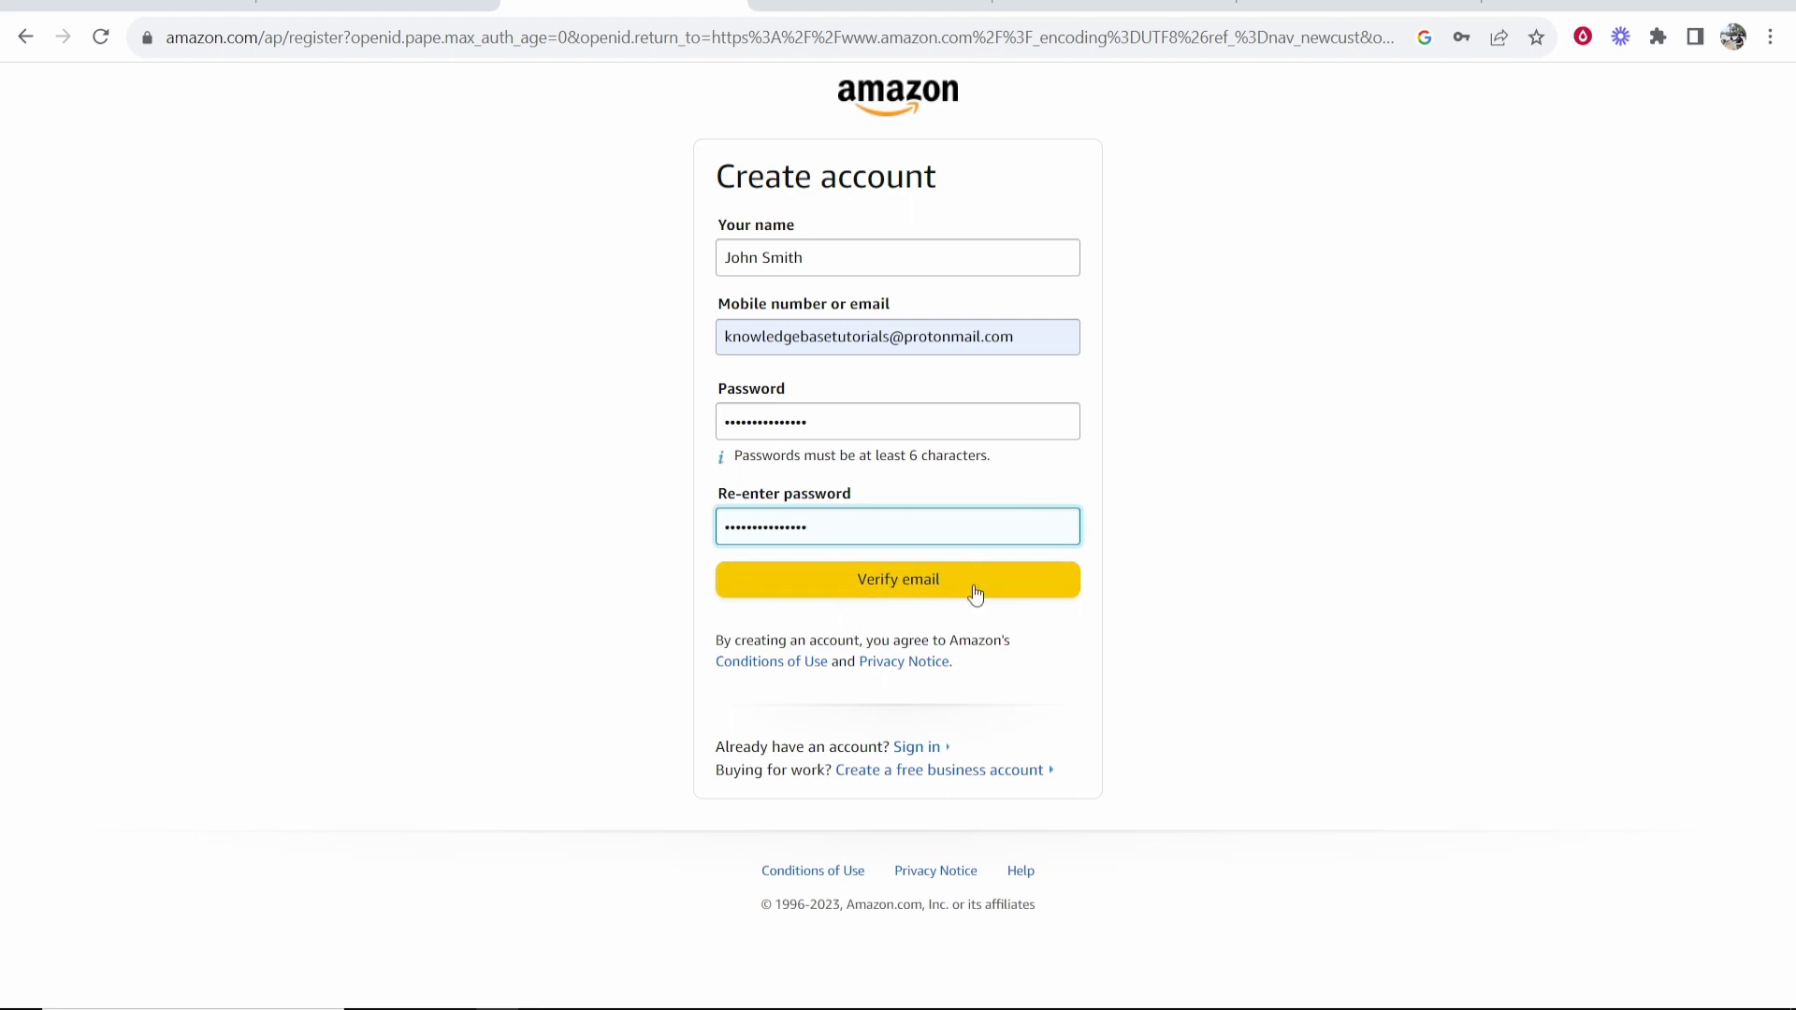
Submit the filled-in name, email and password for email verification
click(898, 578)
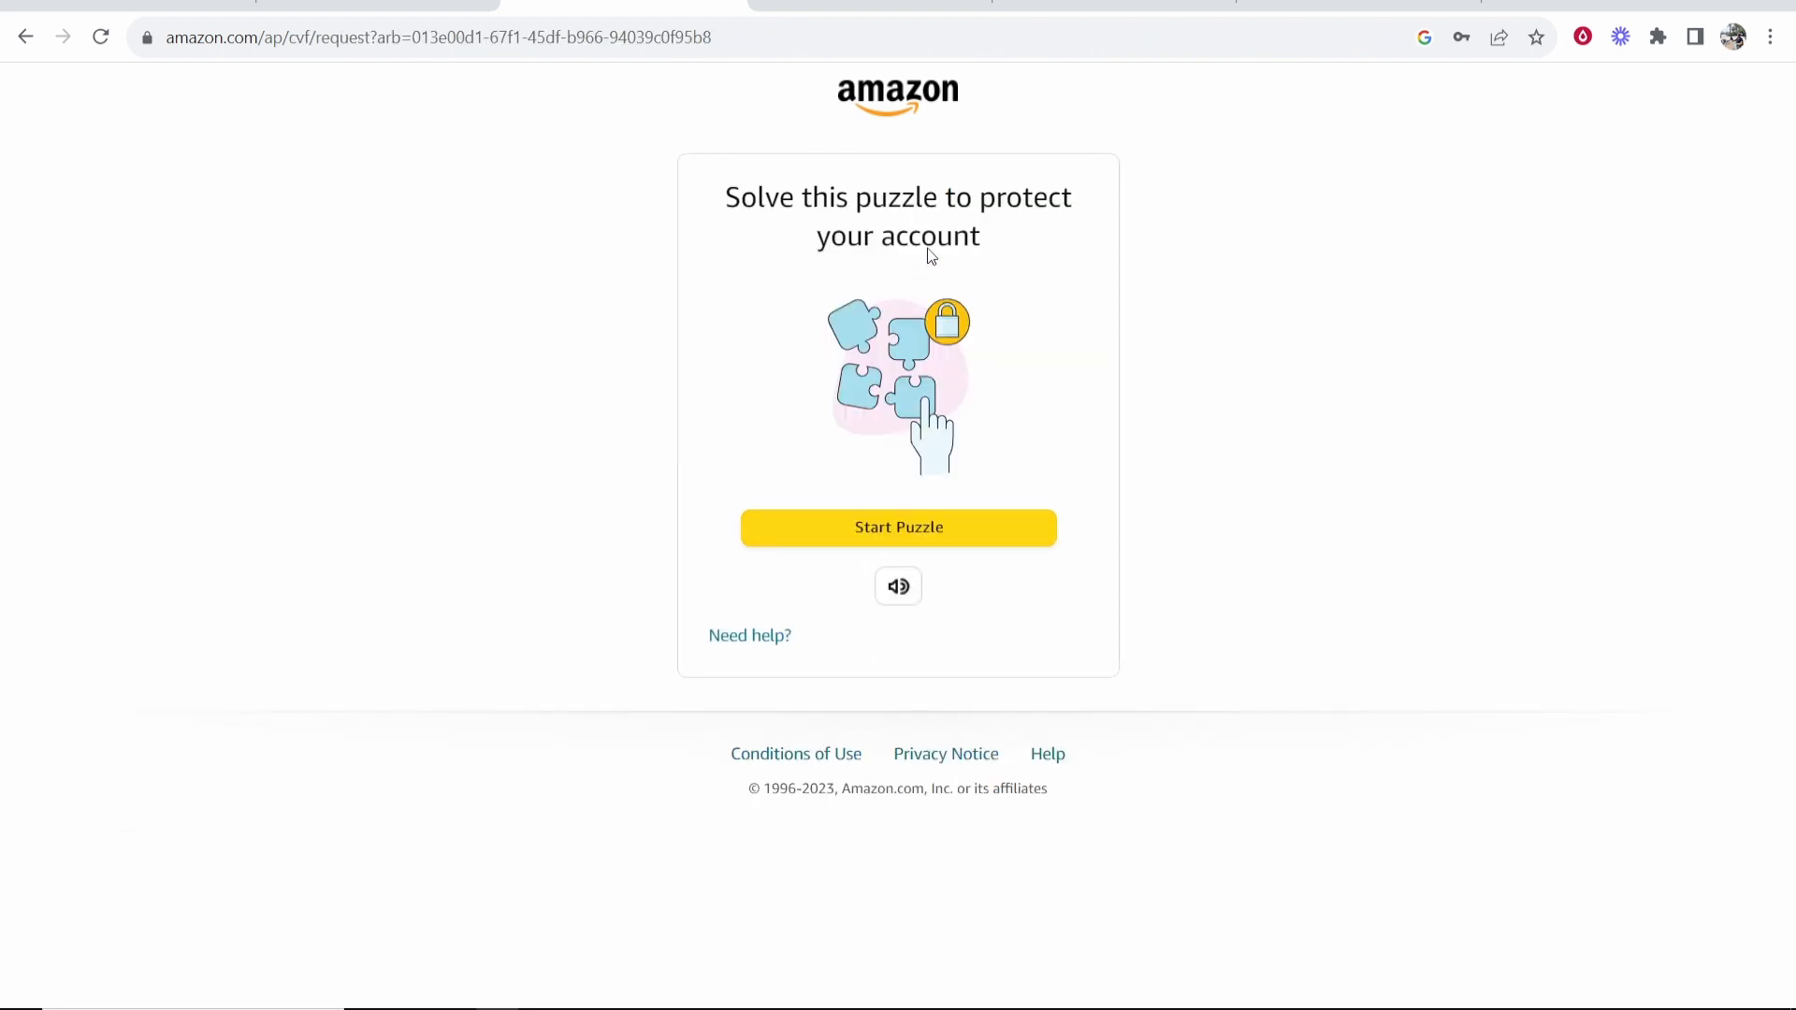
mouse_move(798, 192)
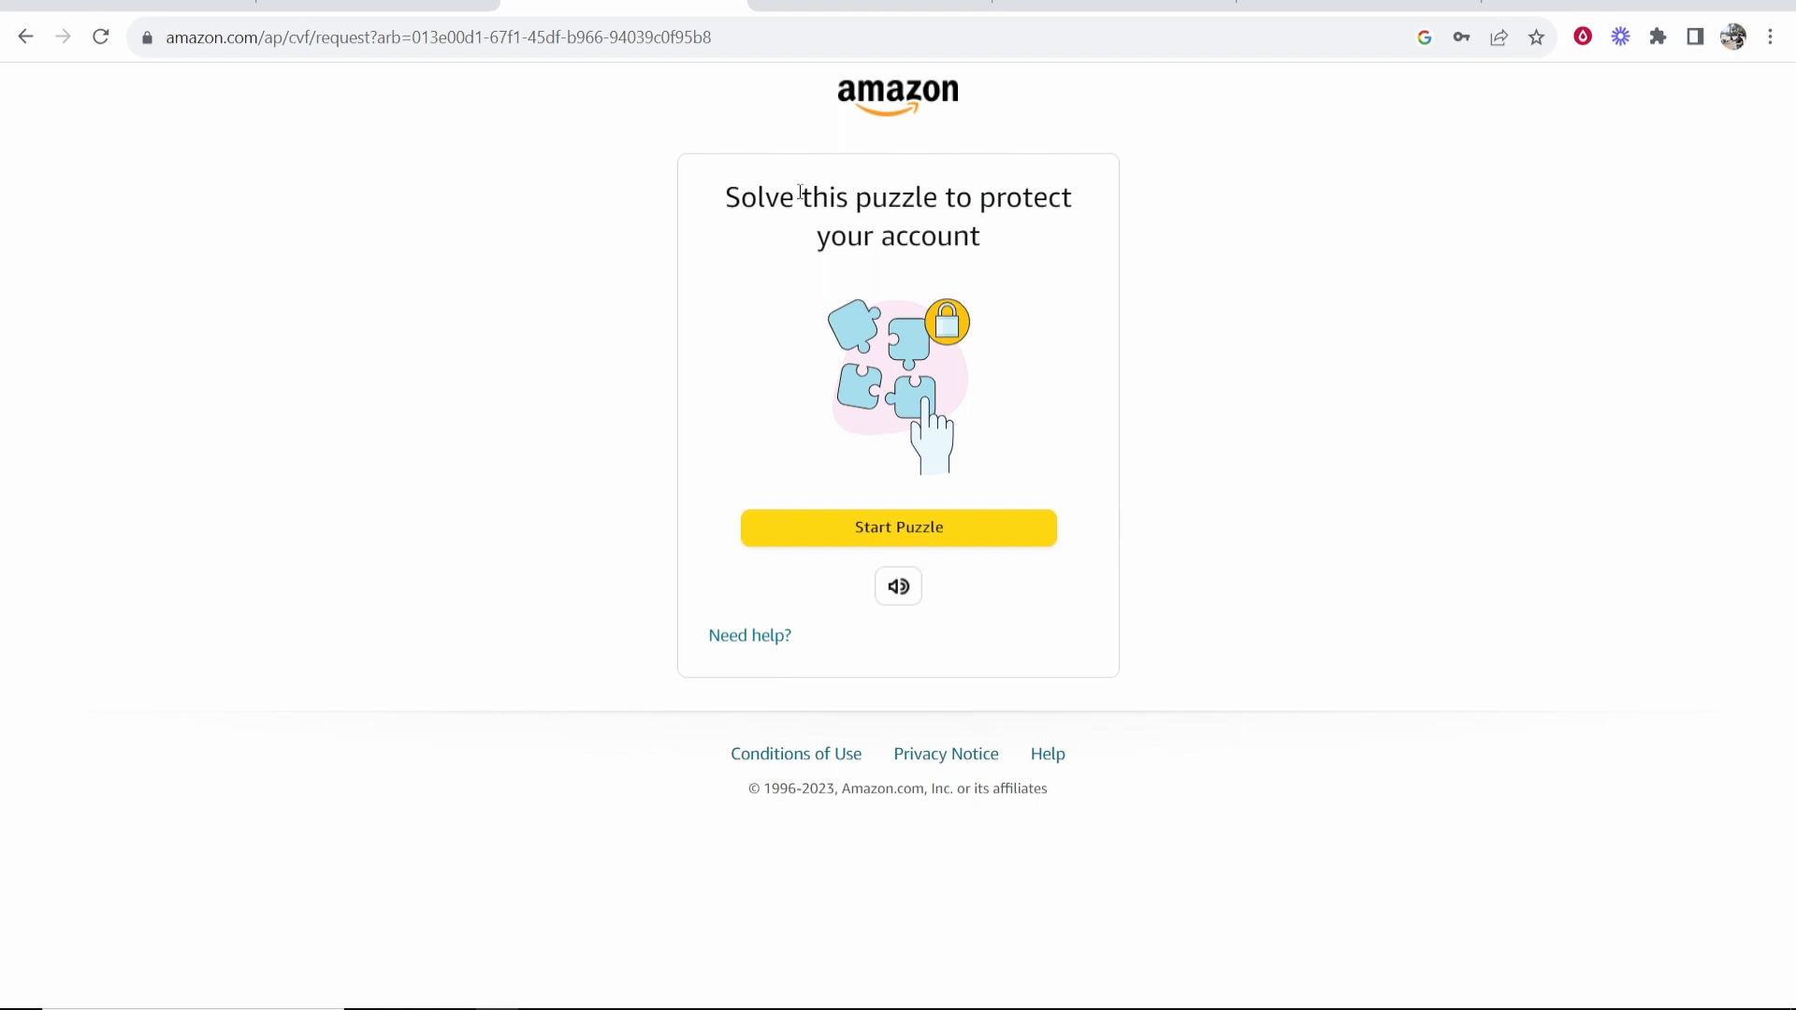
Start the security puzzle and pick the lobster tile to solve it
click(897, 527)
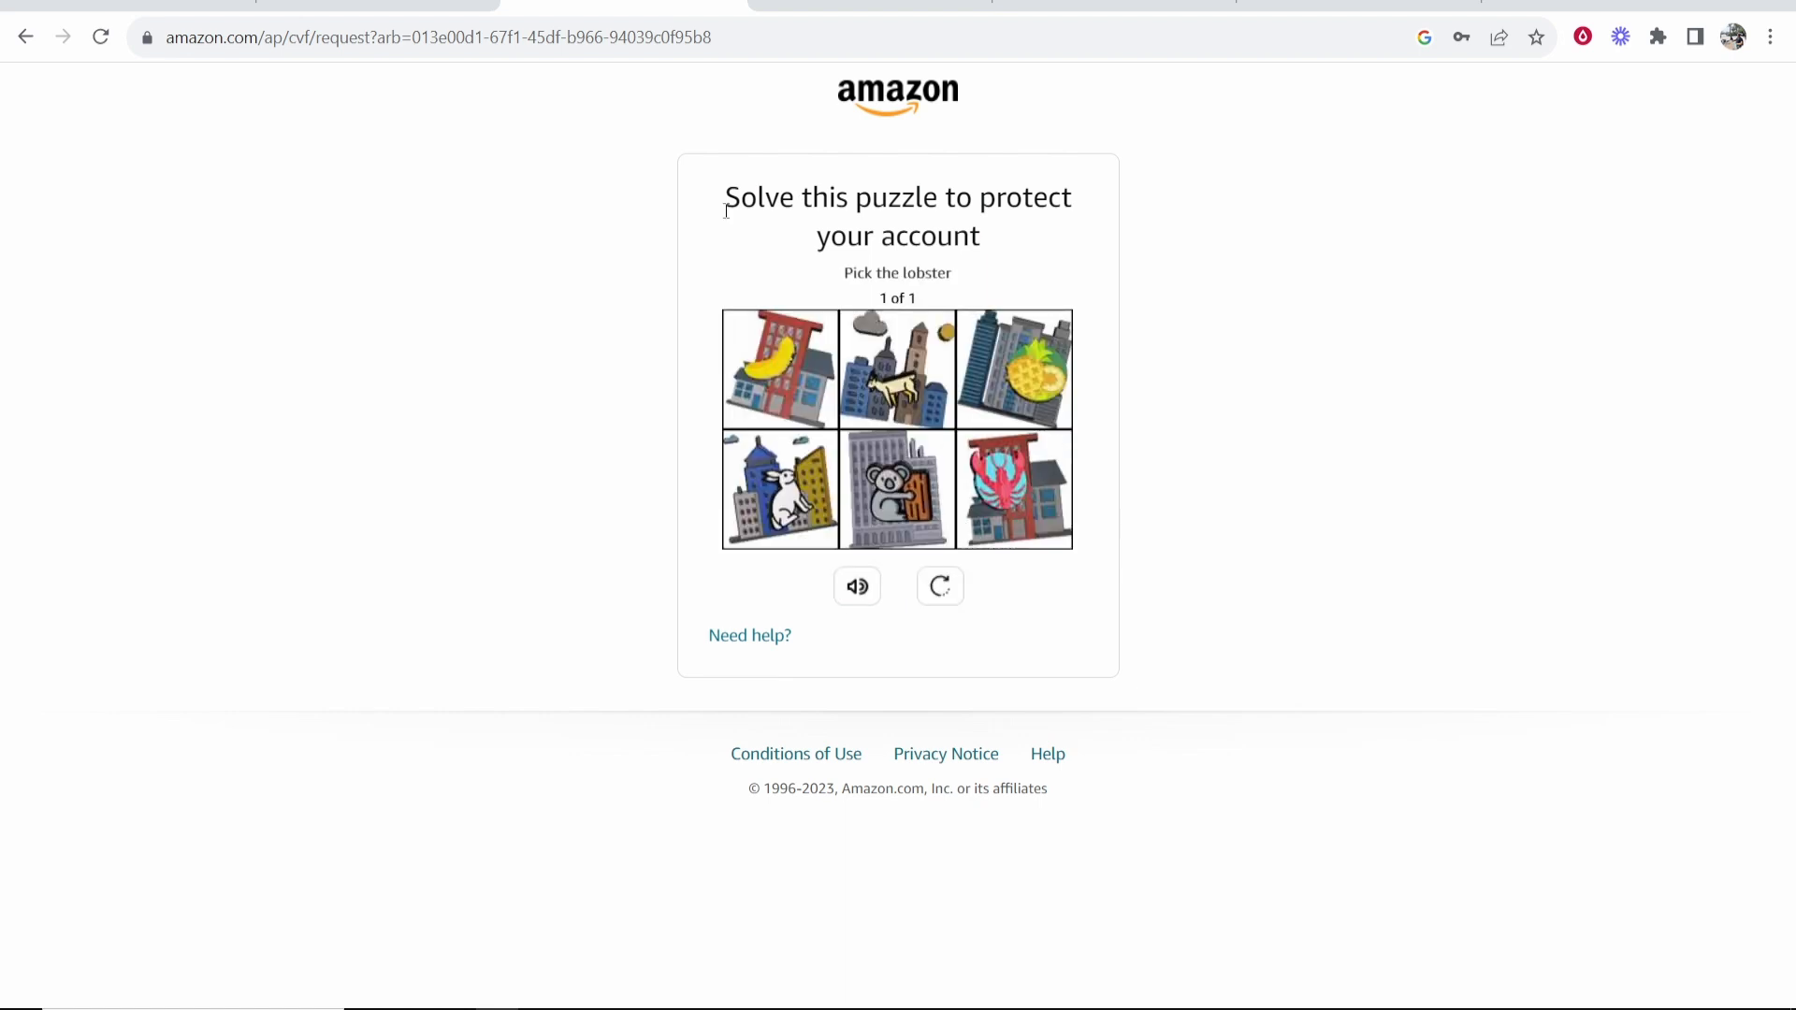
mouse_move(955, 295)
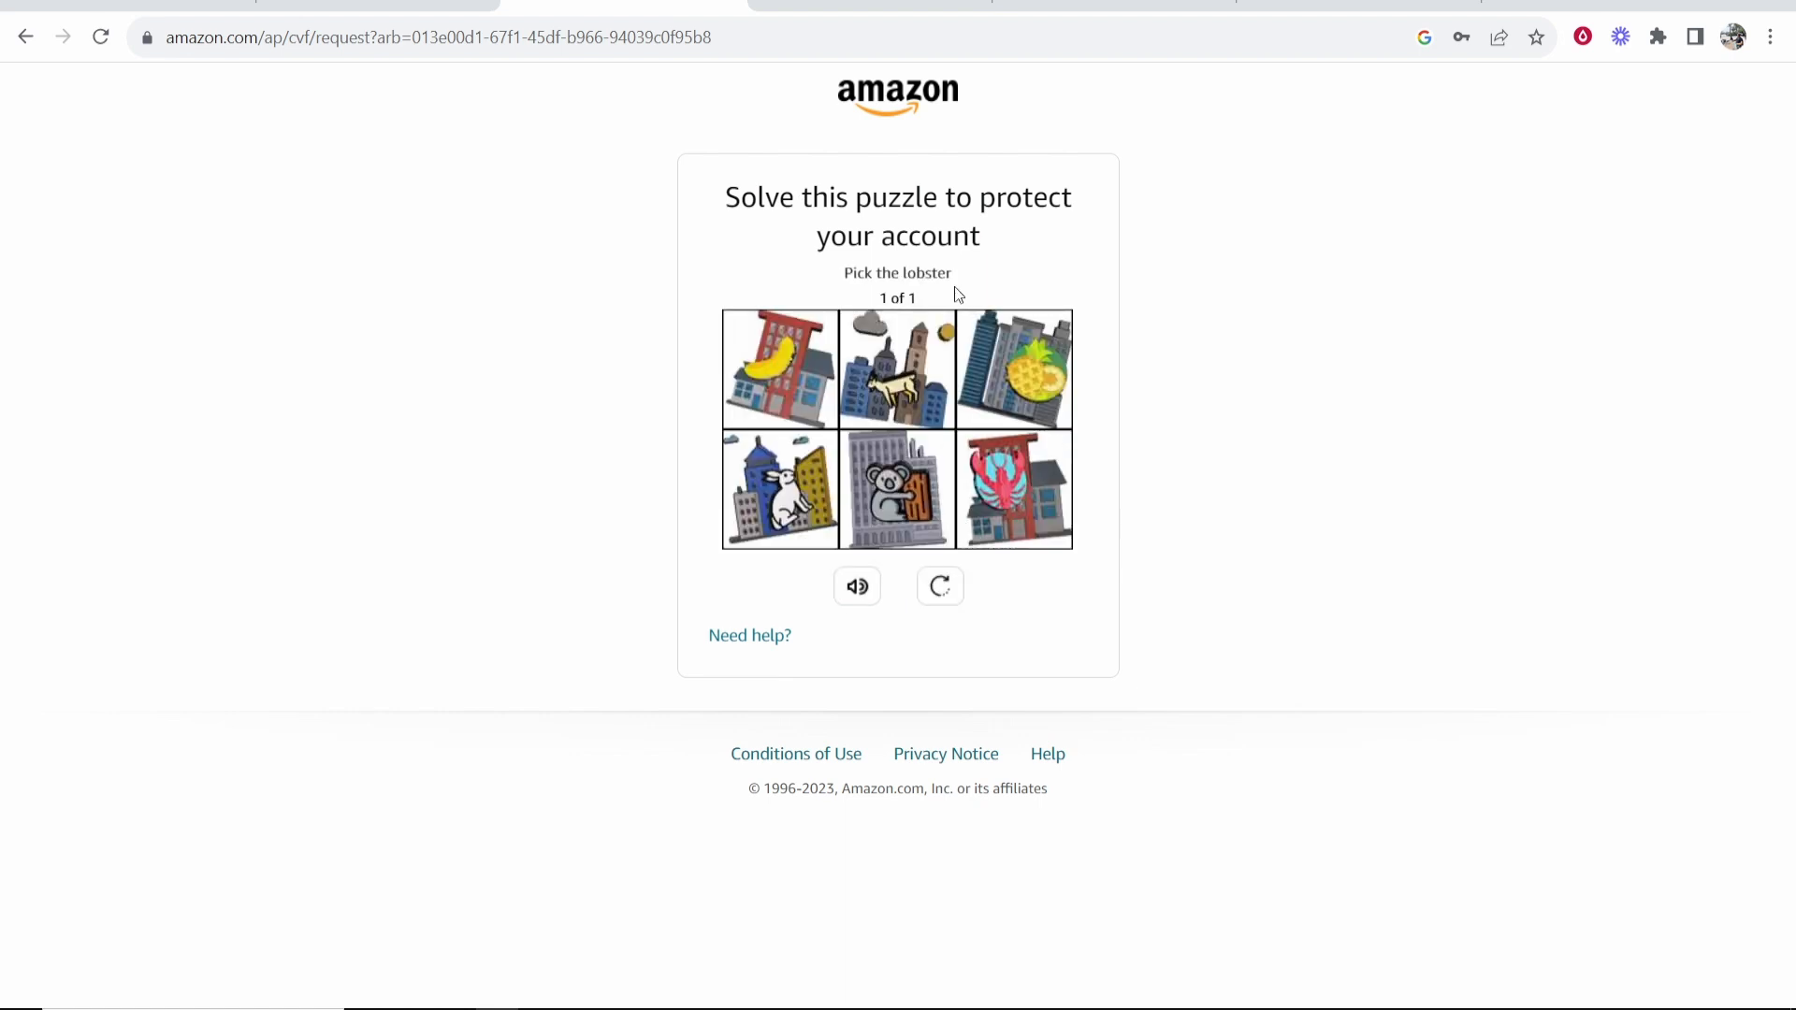
click(1012, 490)
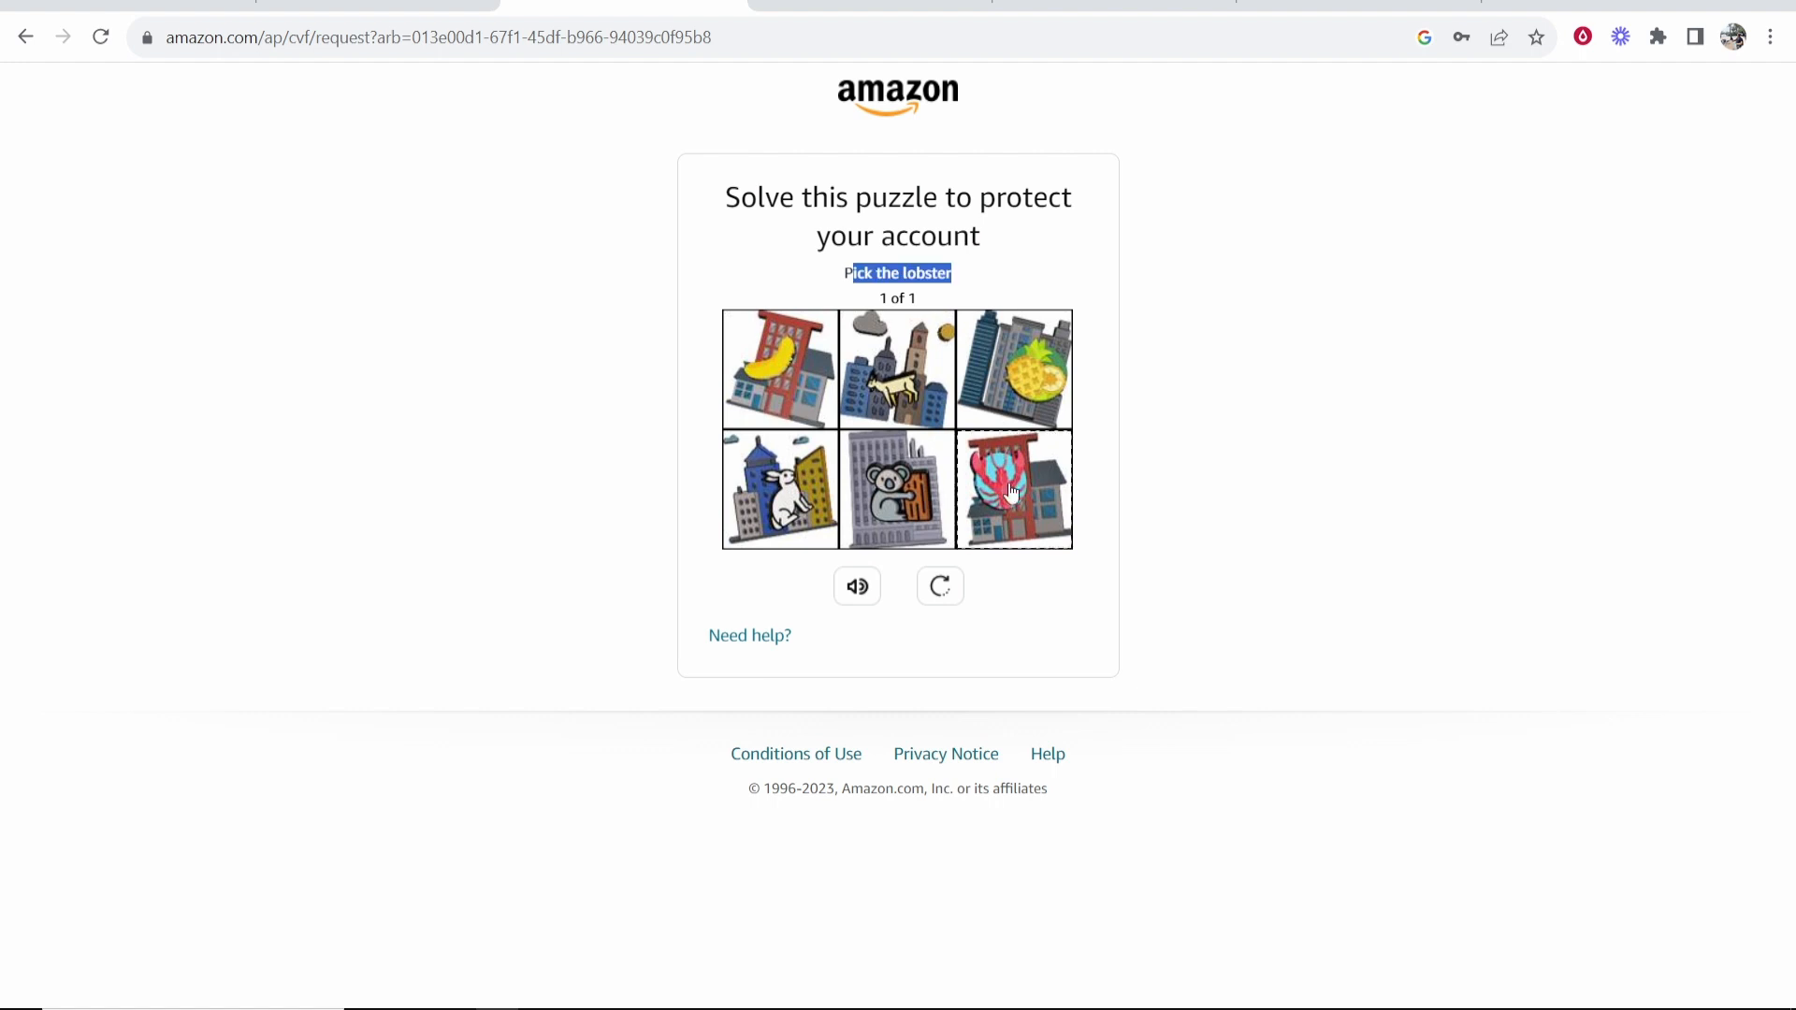
click(1012, 489)
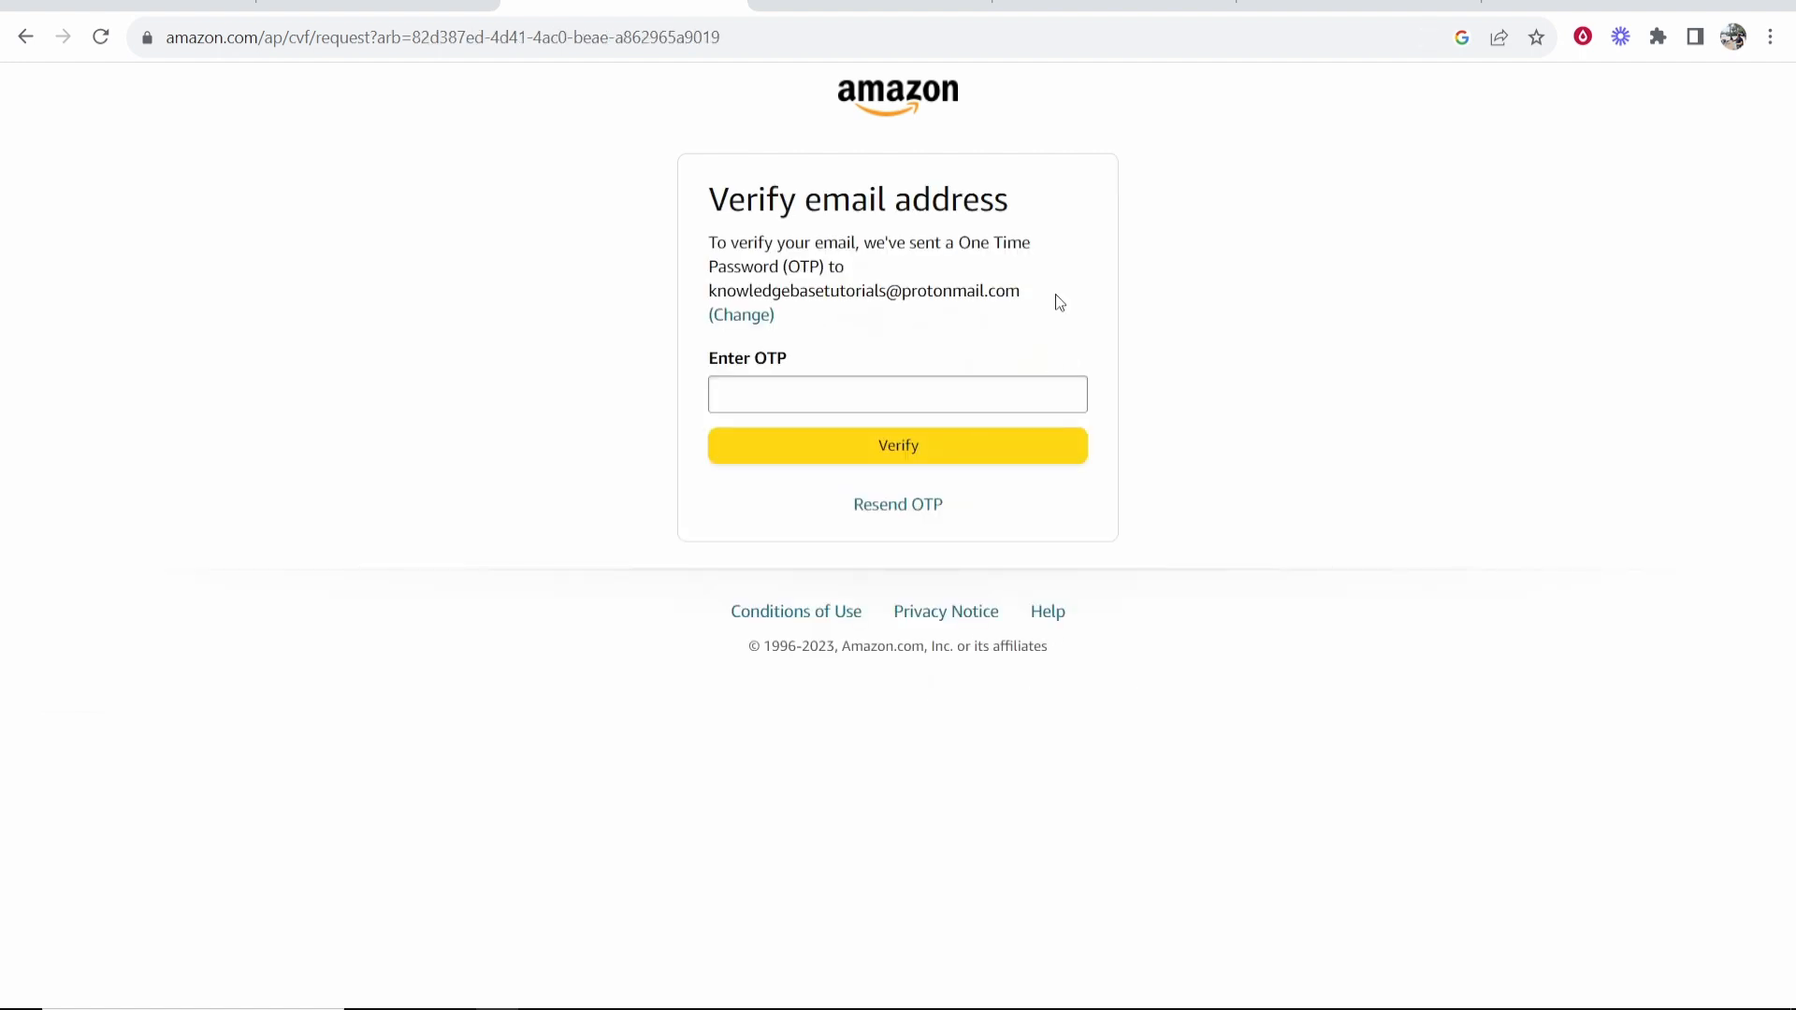
mouse_move(963, 240)
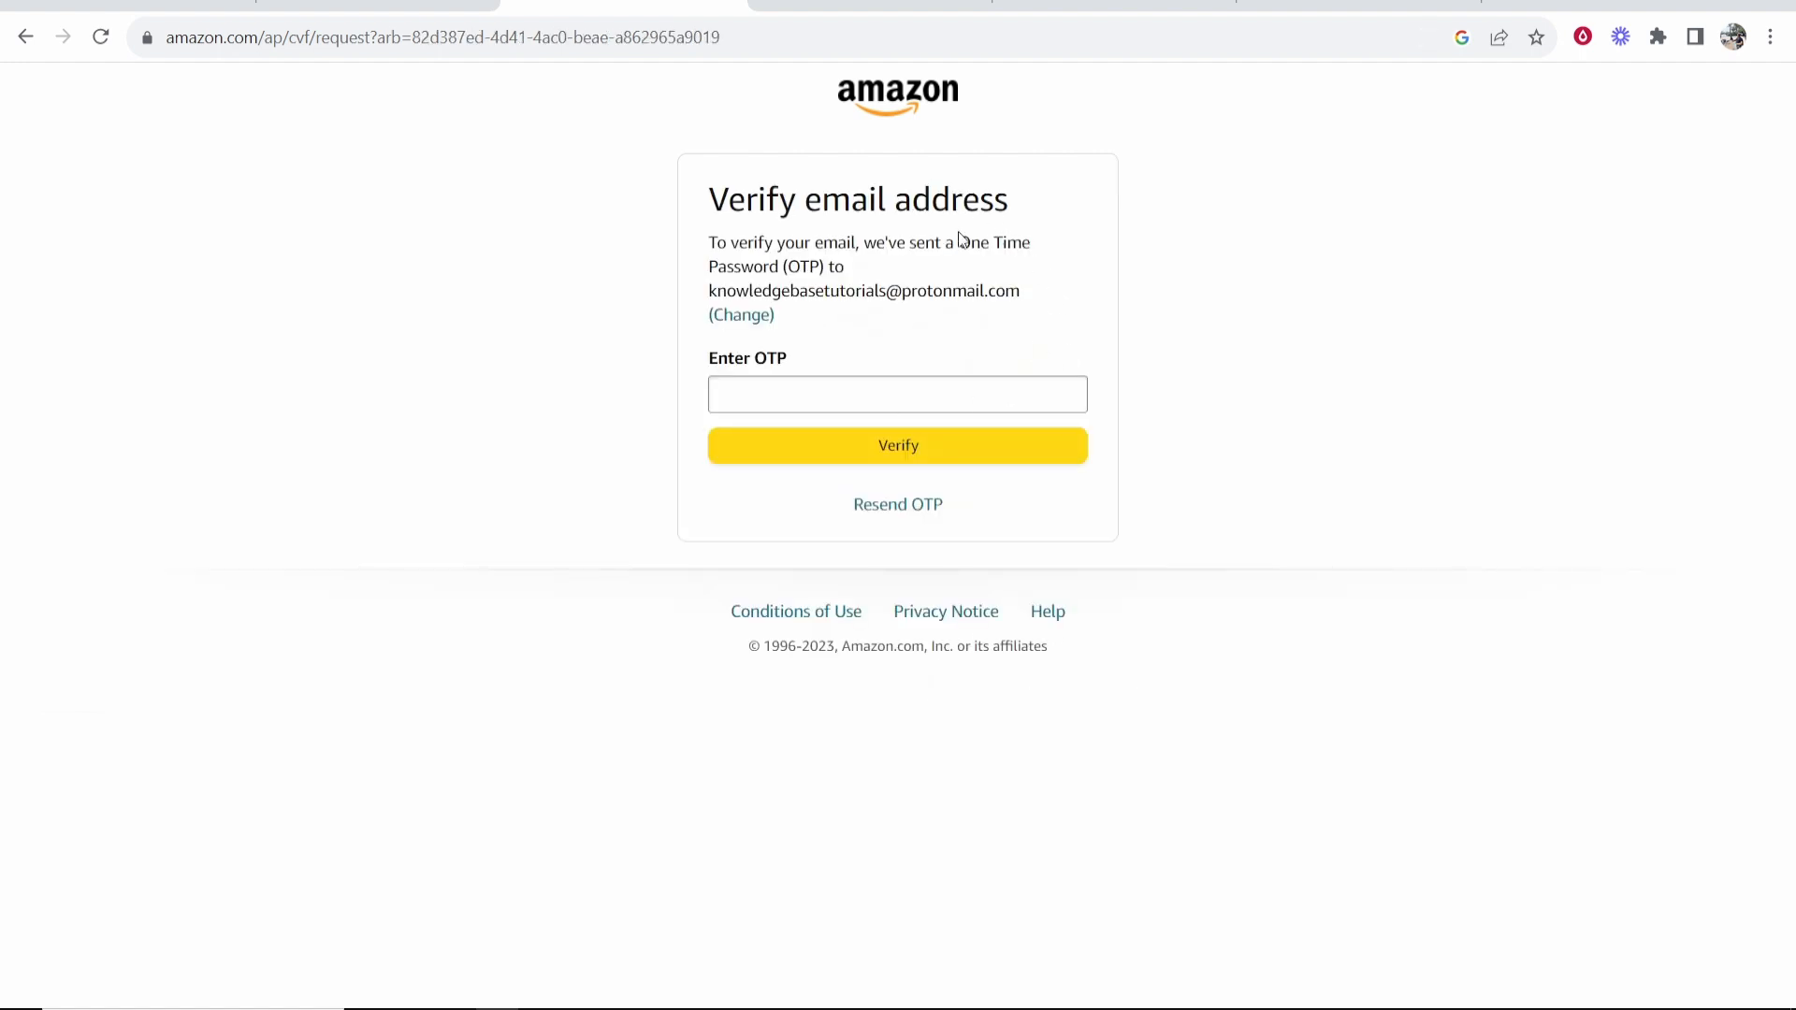
mouse_move(1017, 305)
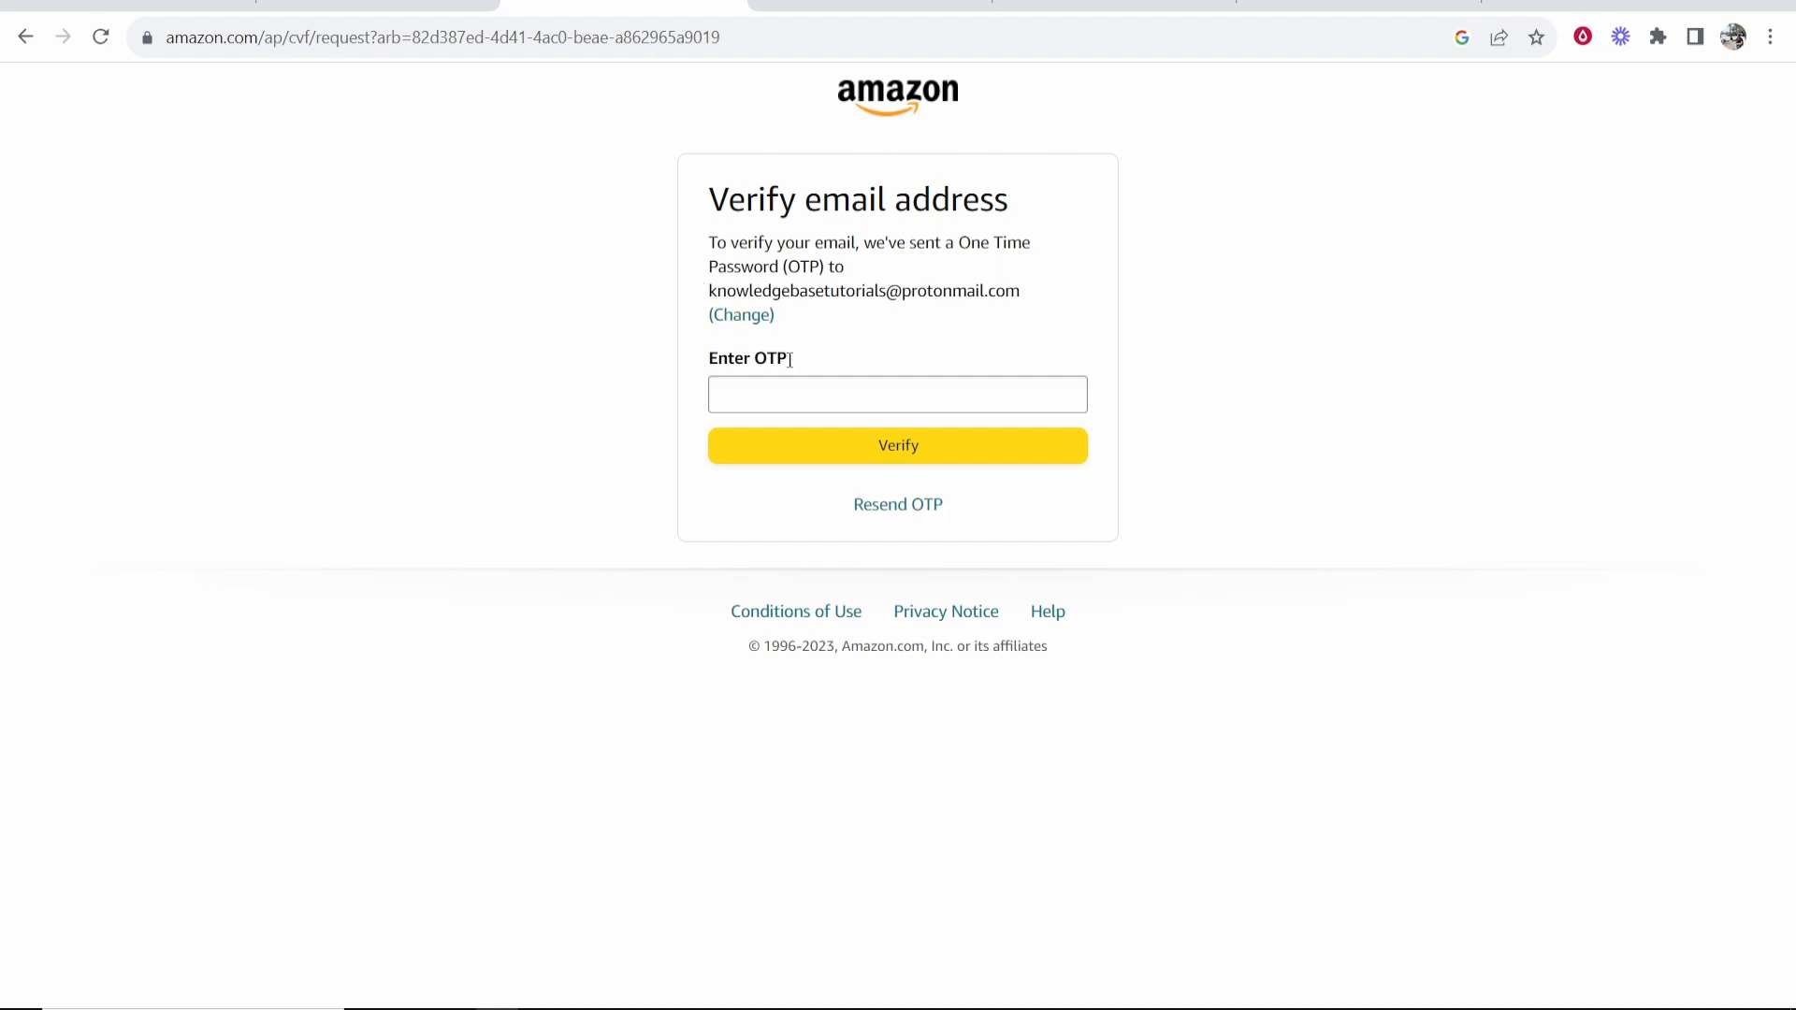
double_click(770, 357)
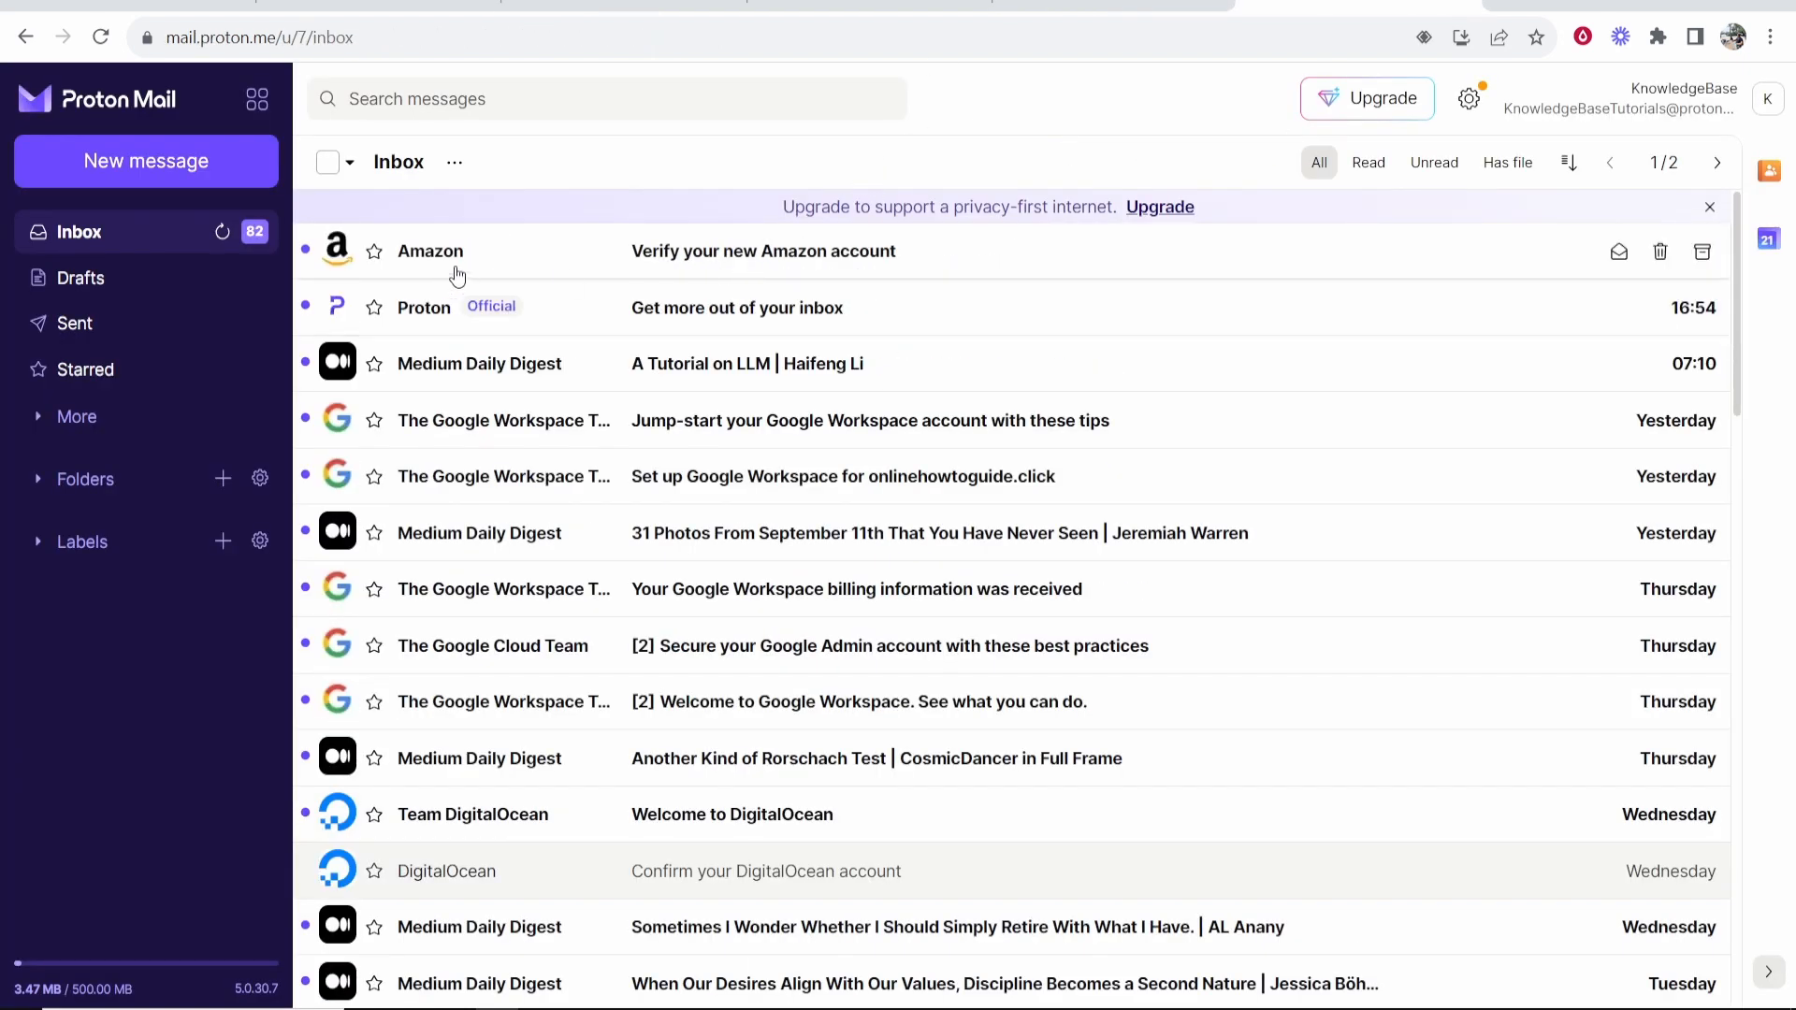
click(764, 251)
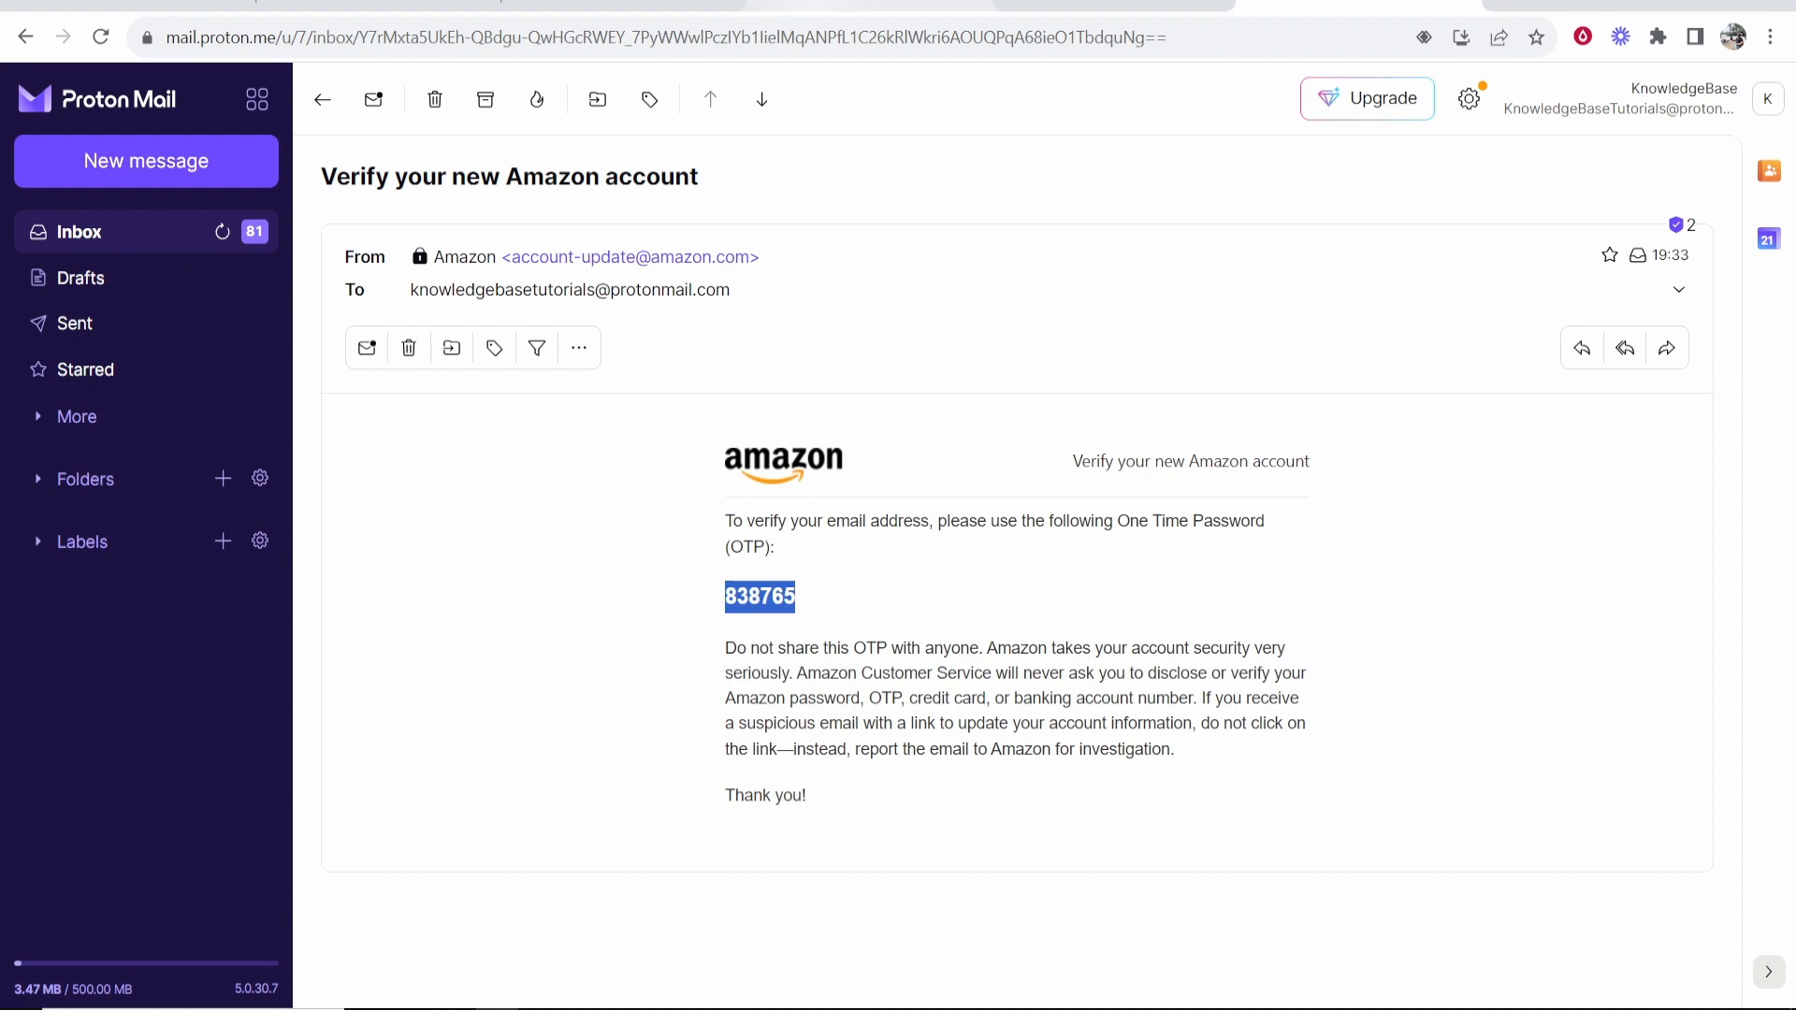
right_click(897, 392)
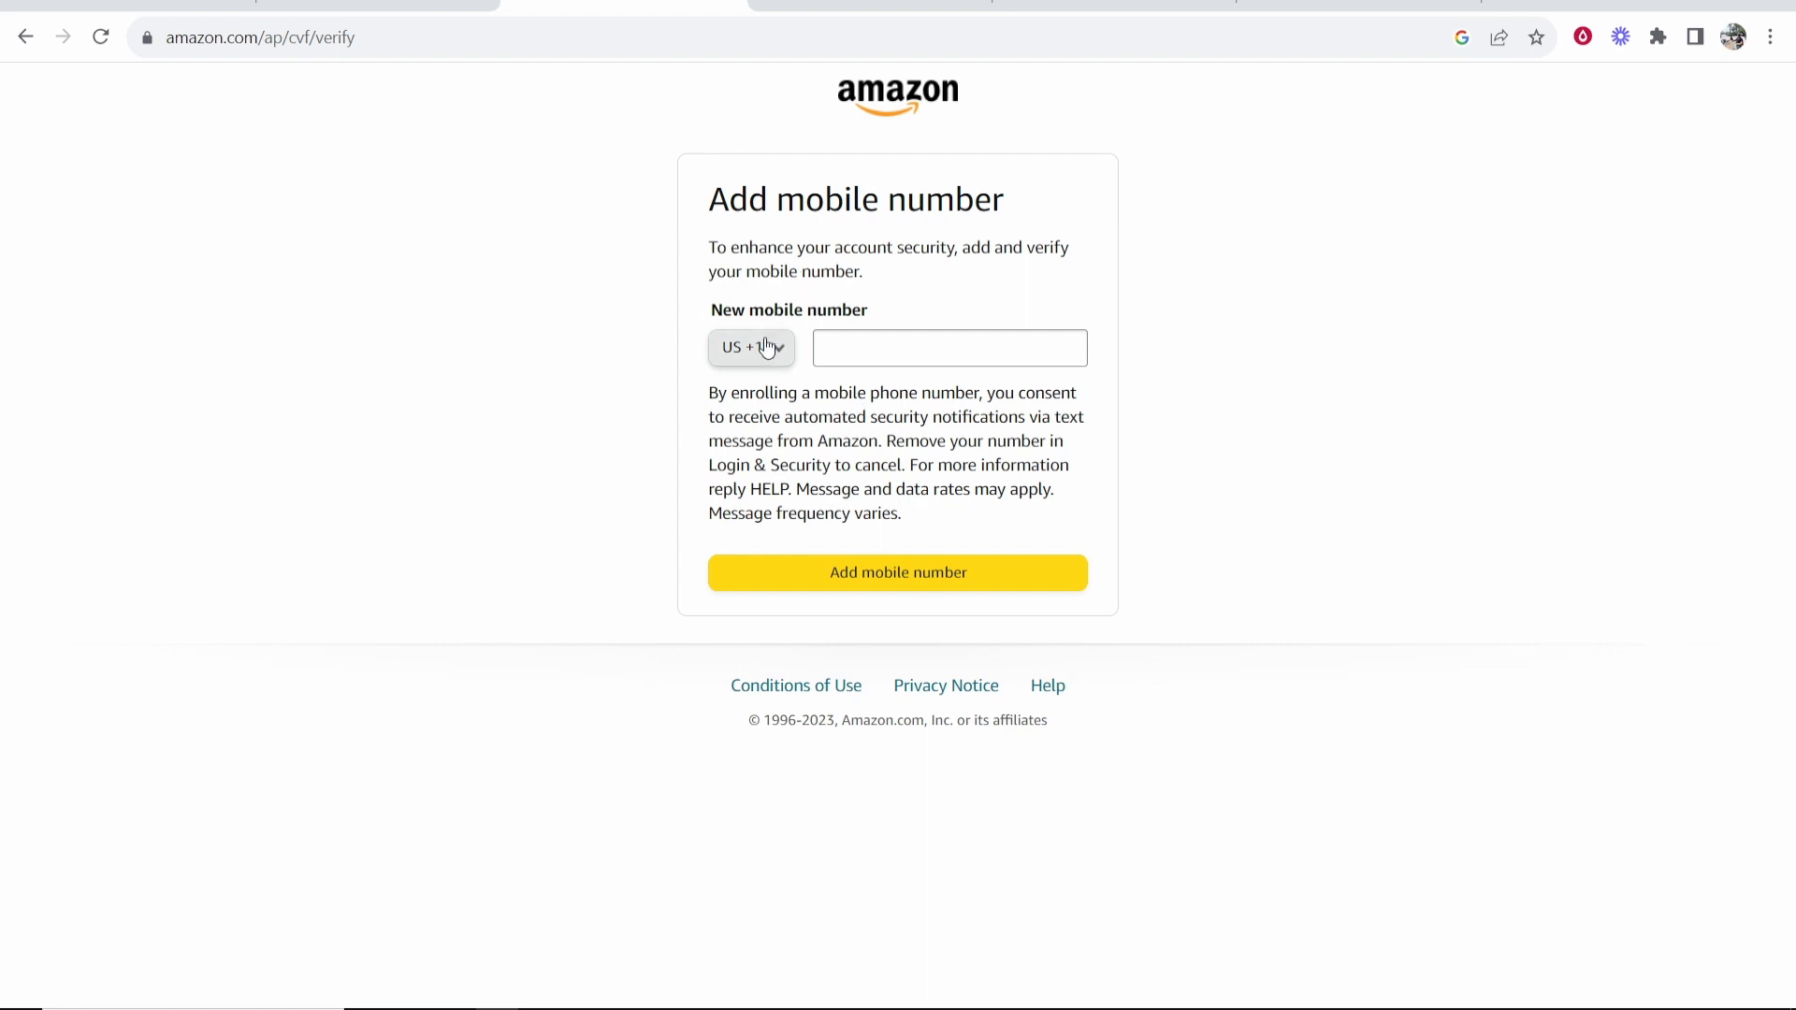
Submit a mobile number with country code TH +66 for verification
click(749, 347)
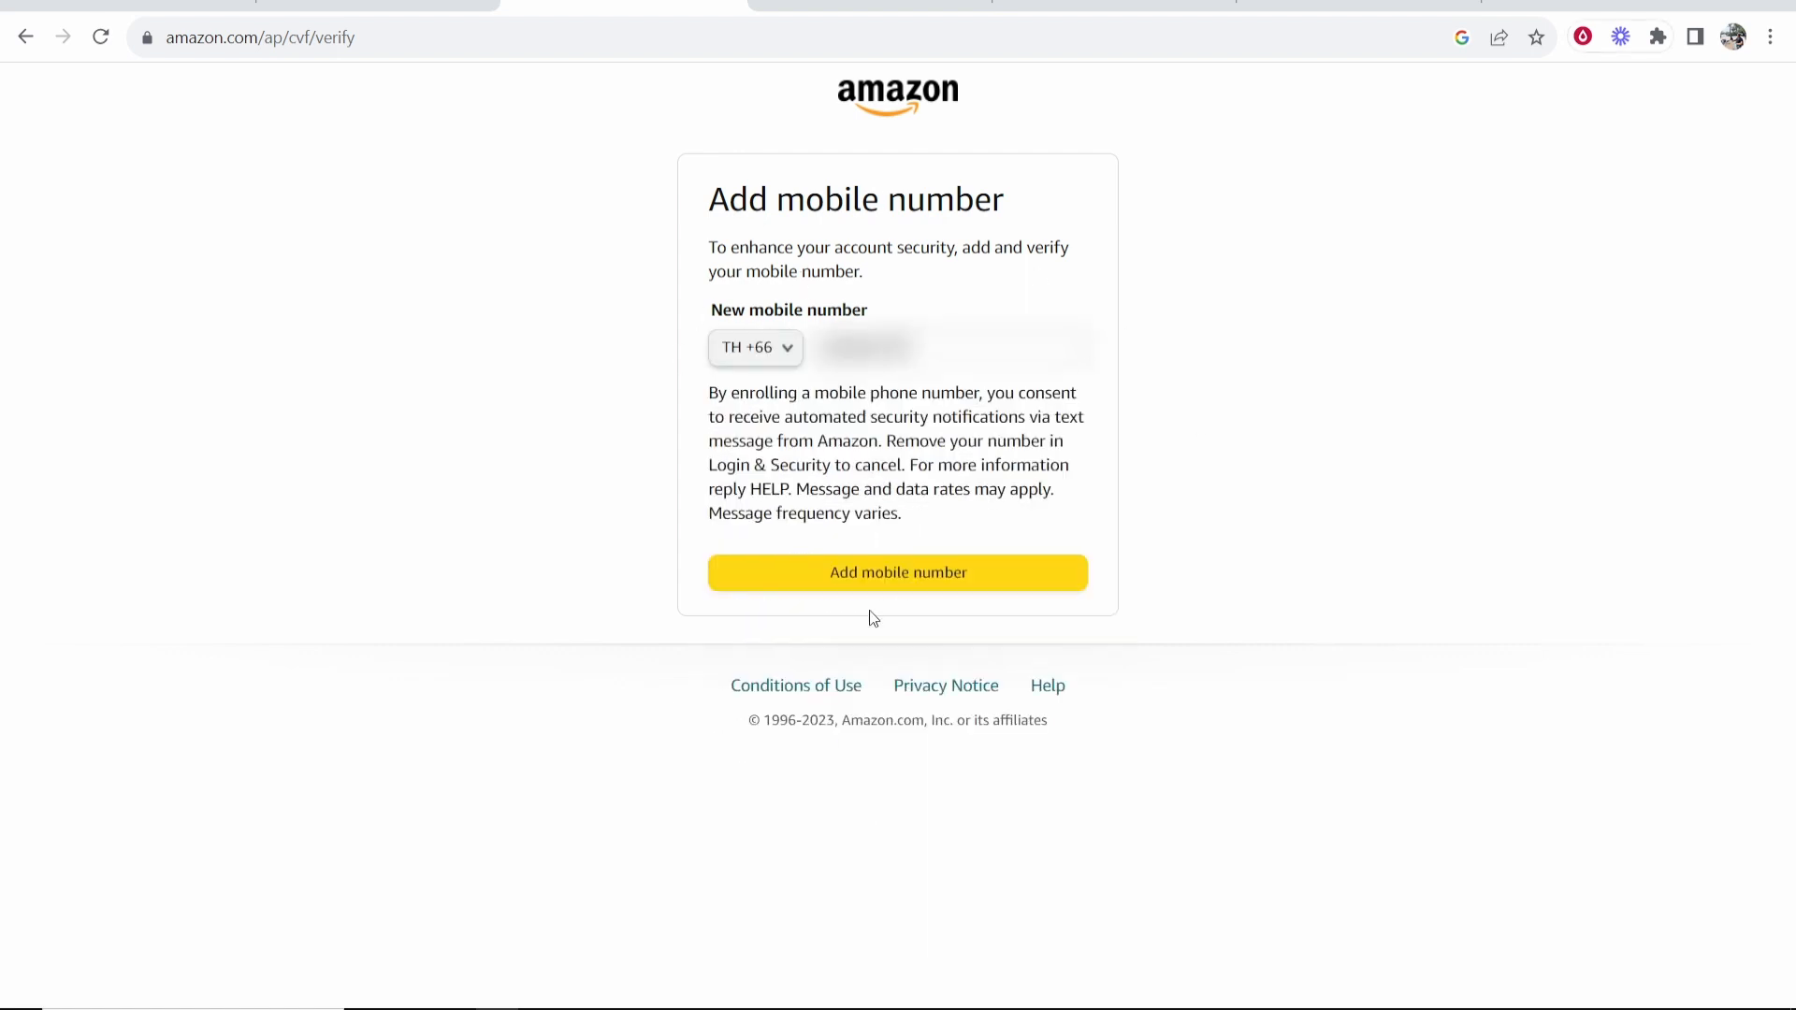
mouse_move(896, 573)
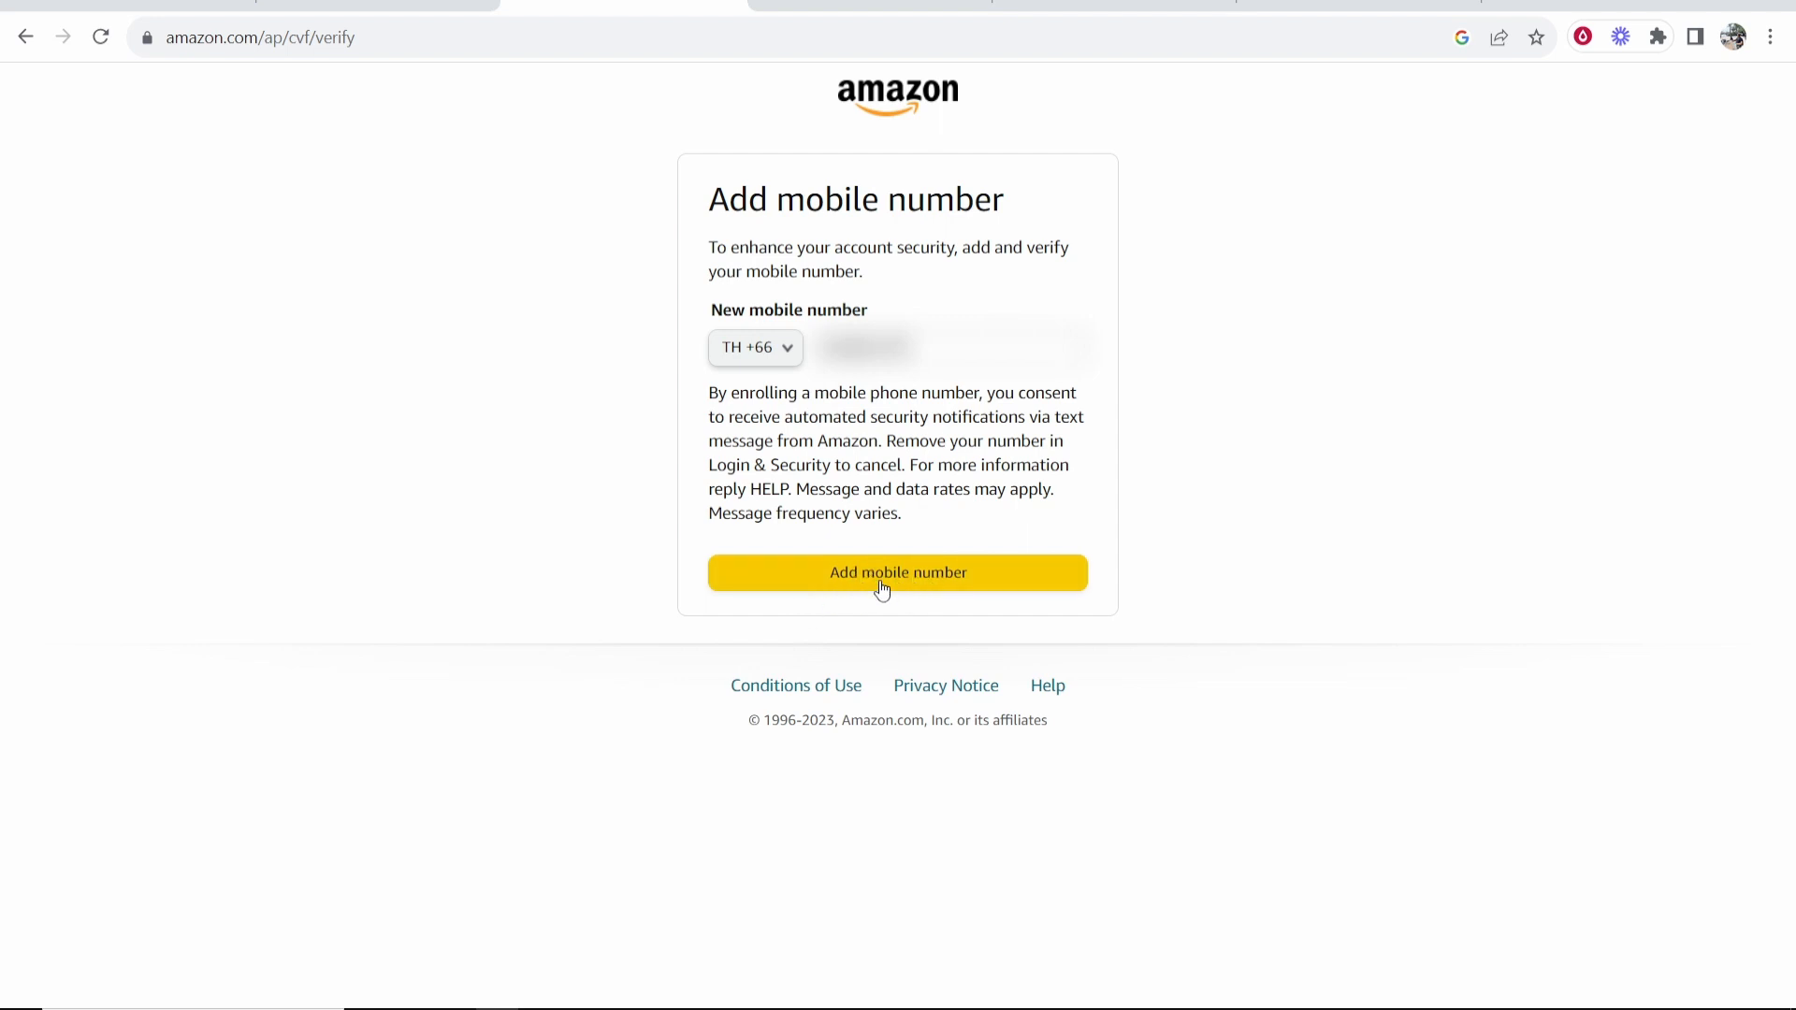
click(898, 572)
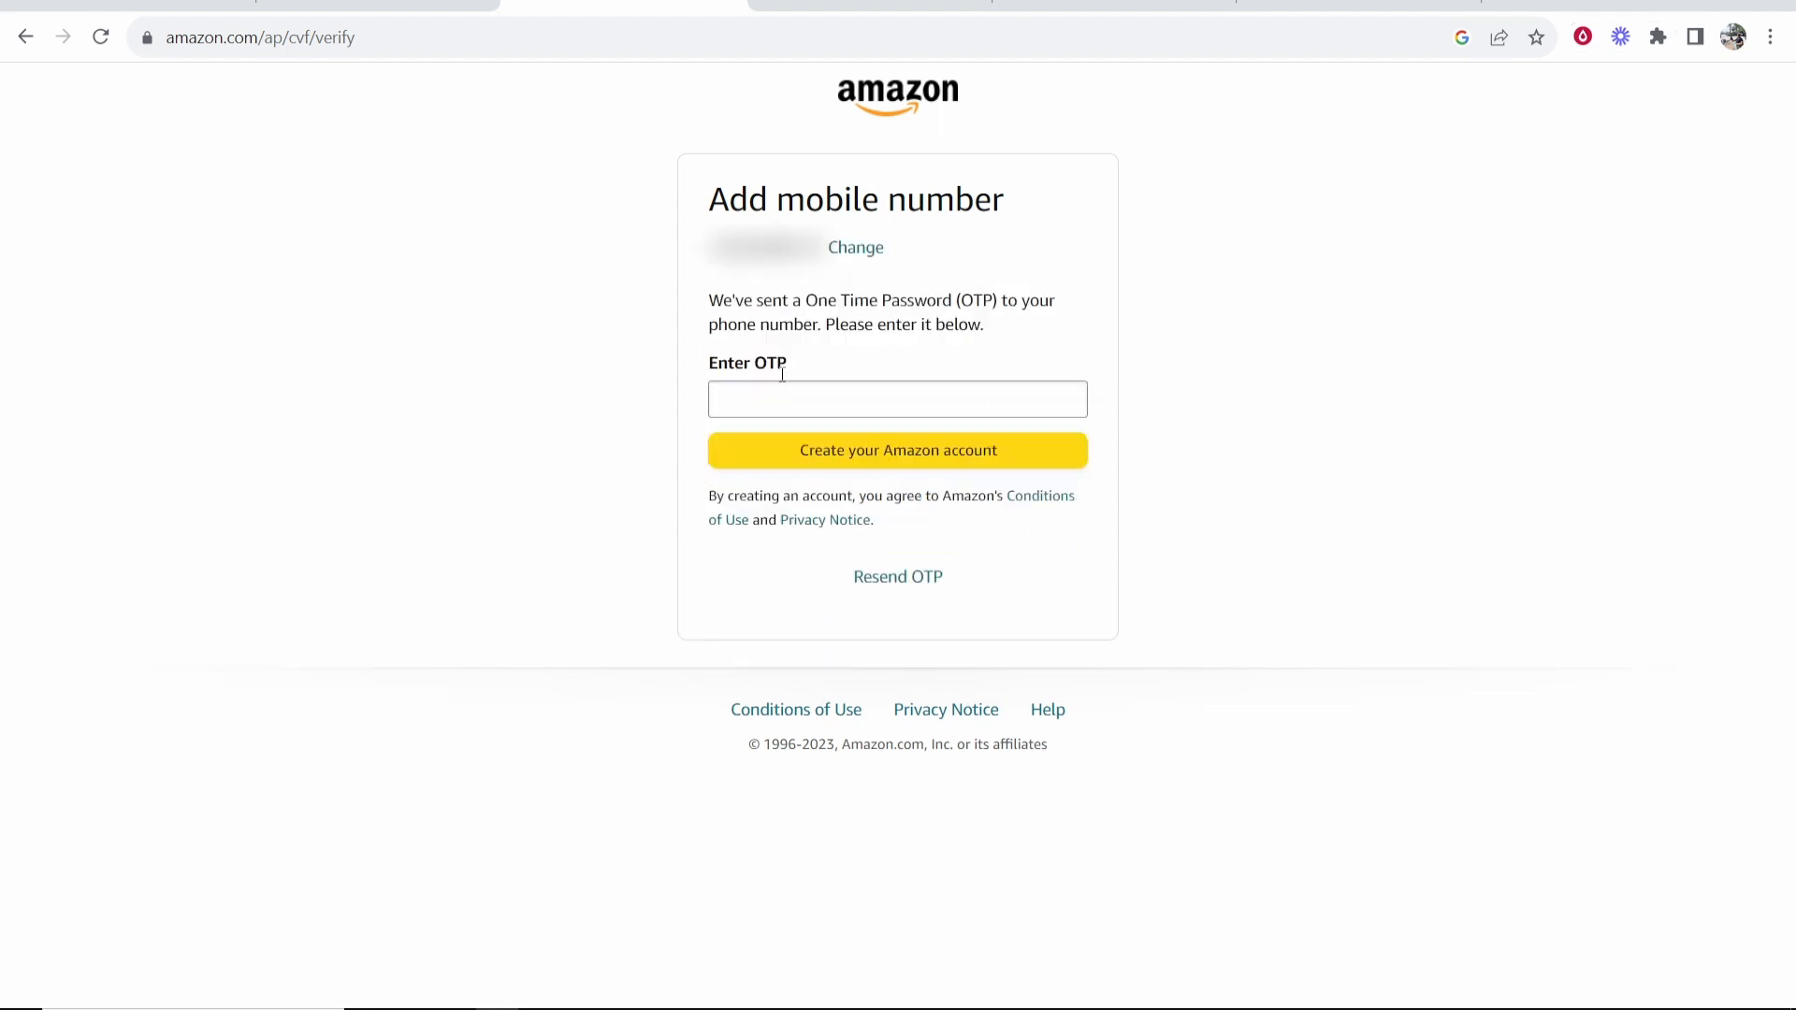
mouse_move(1263, 312)
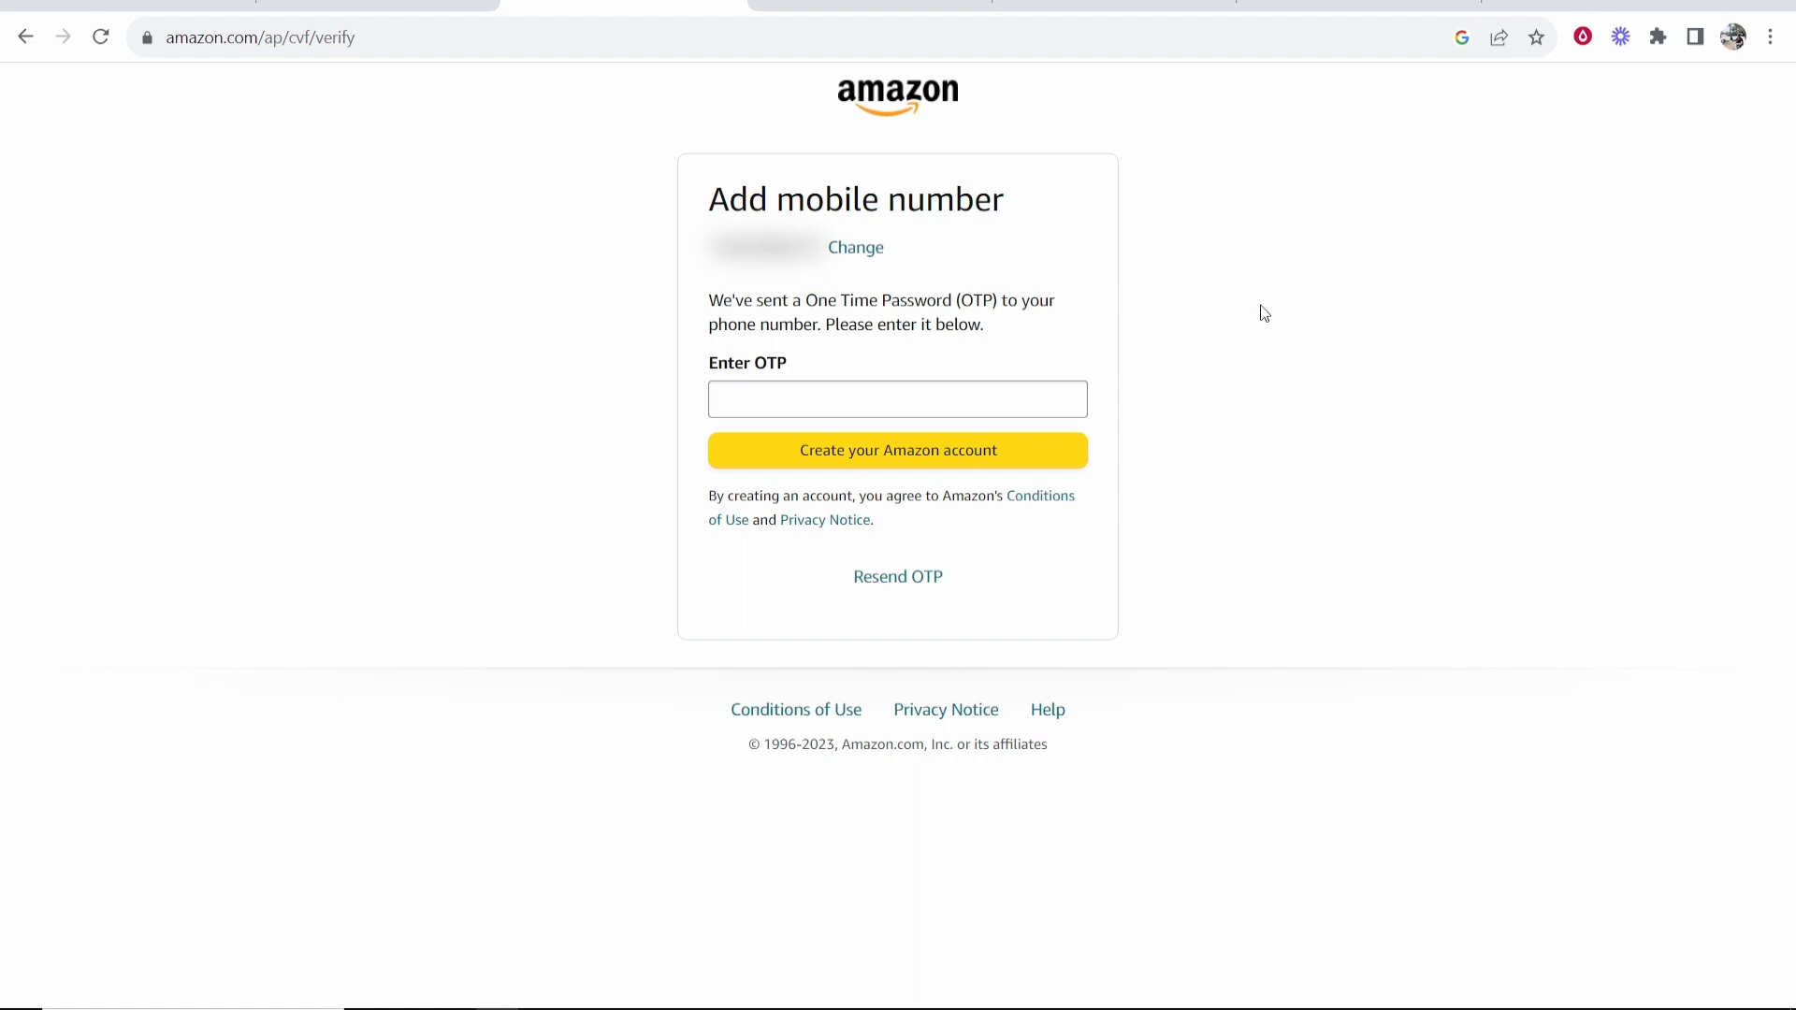
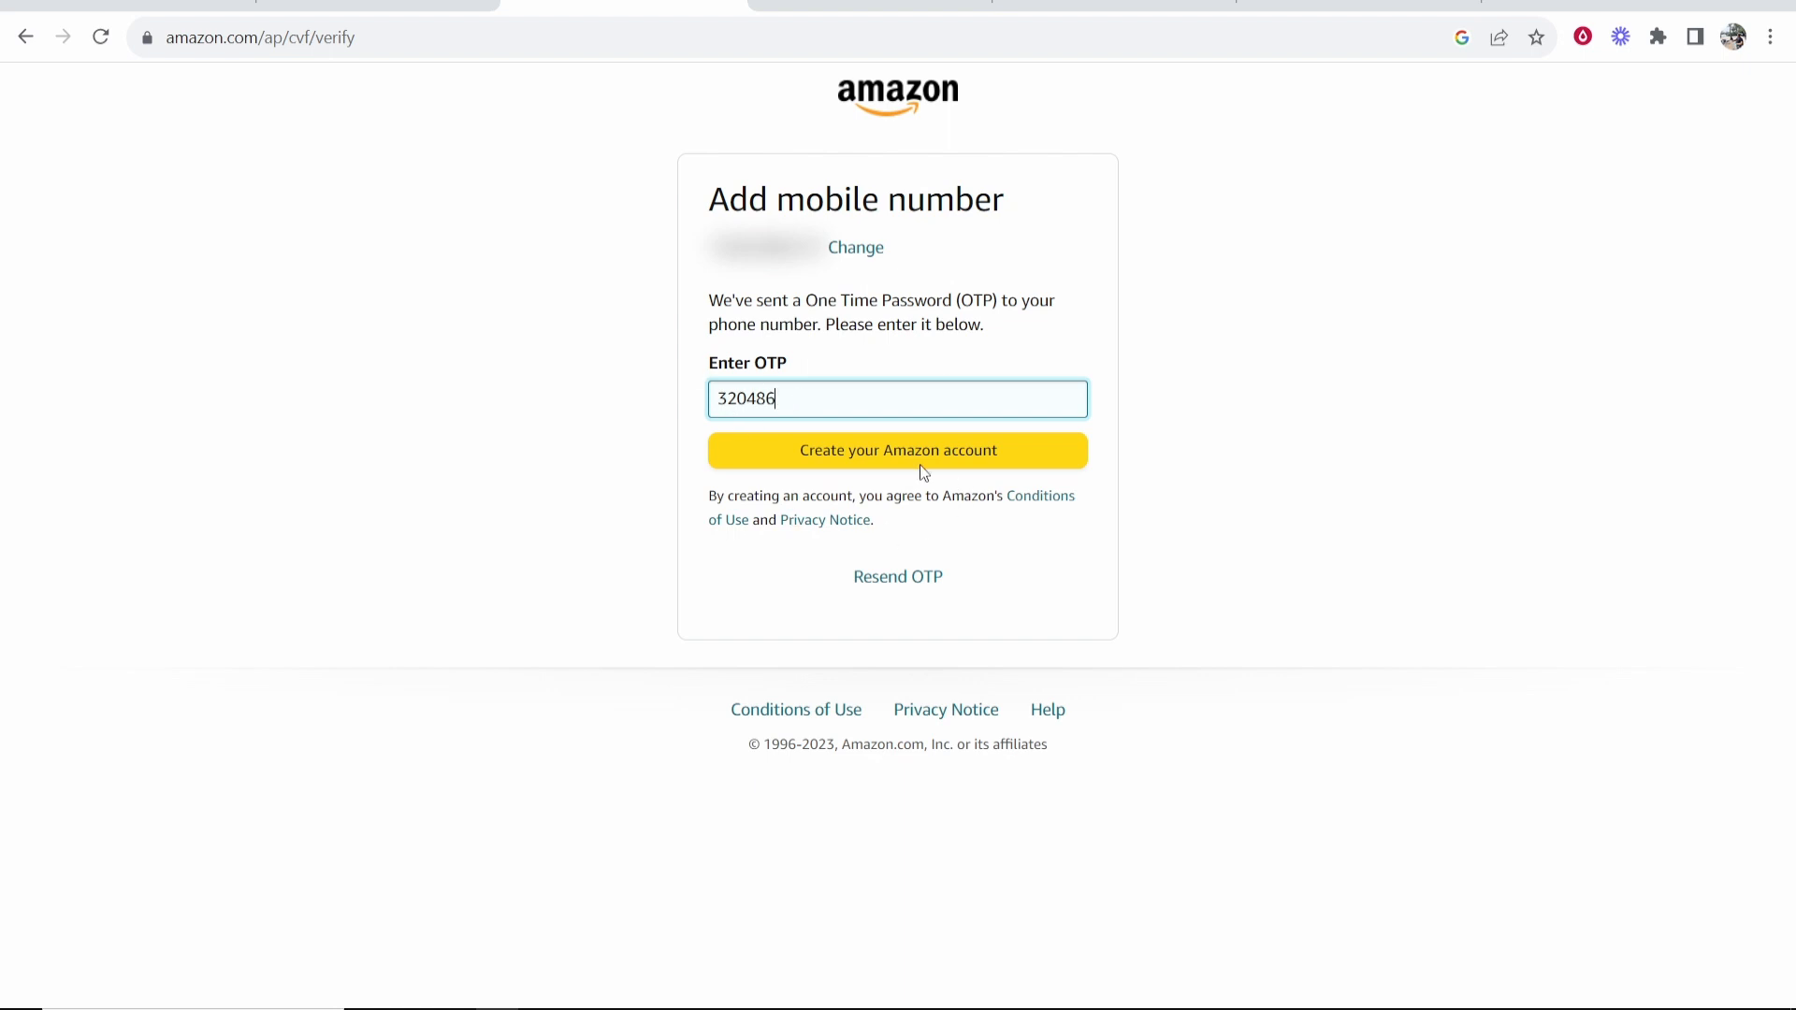
click(897, 449)
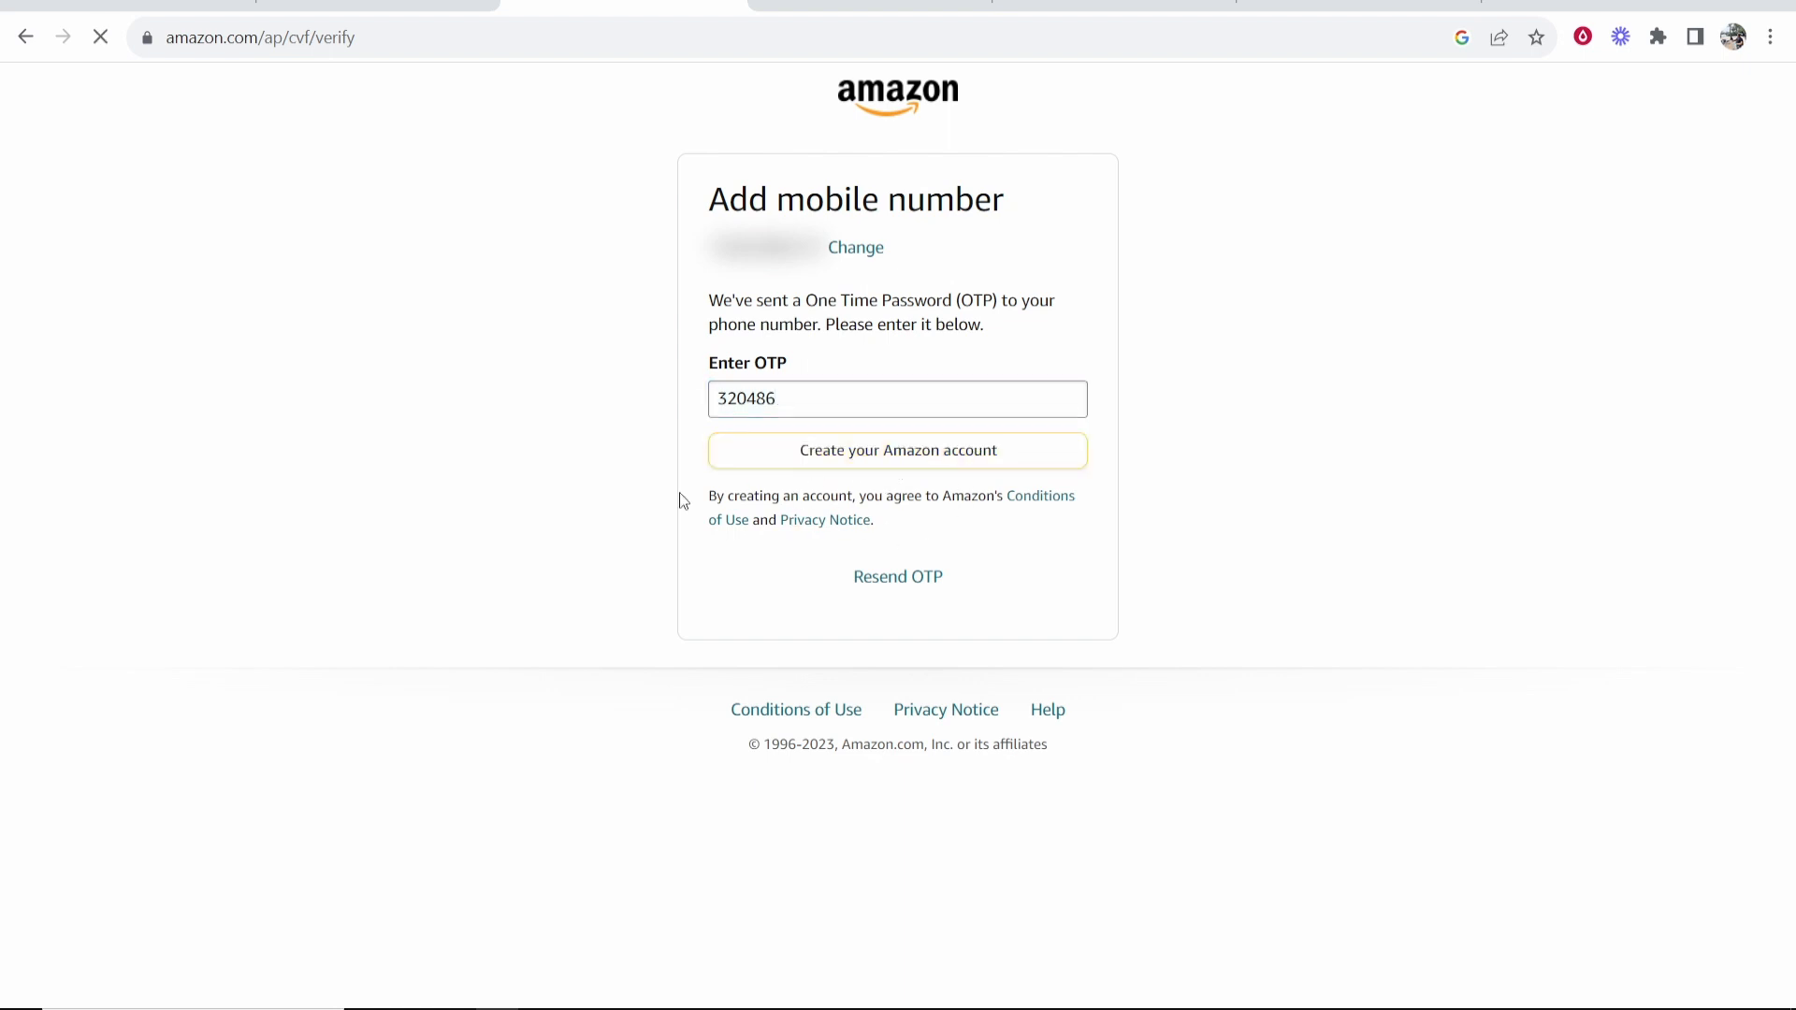
click(897, 449)
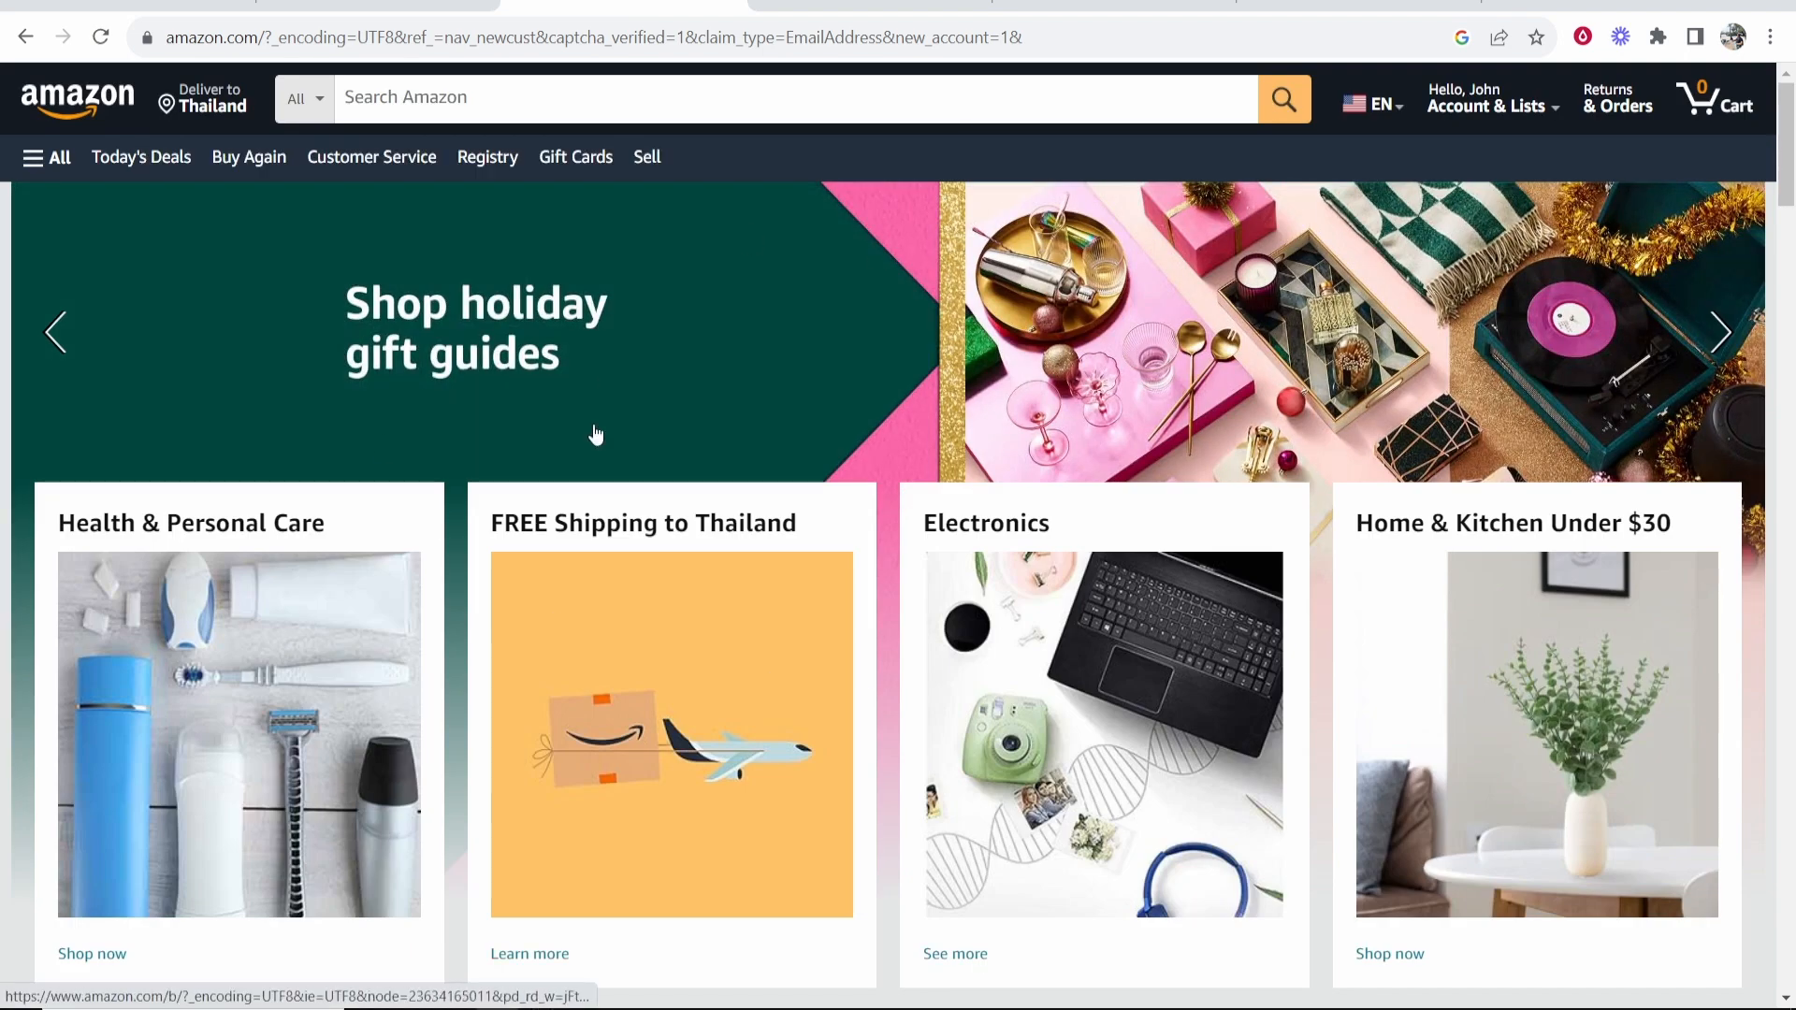
Check the signed-in homepage greeting 'Hello, John' under Account & Lists
click(1722, 332)
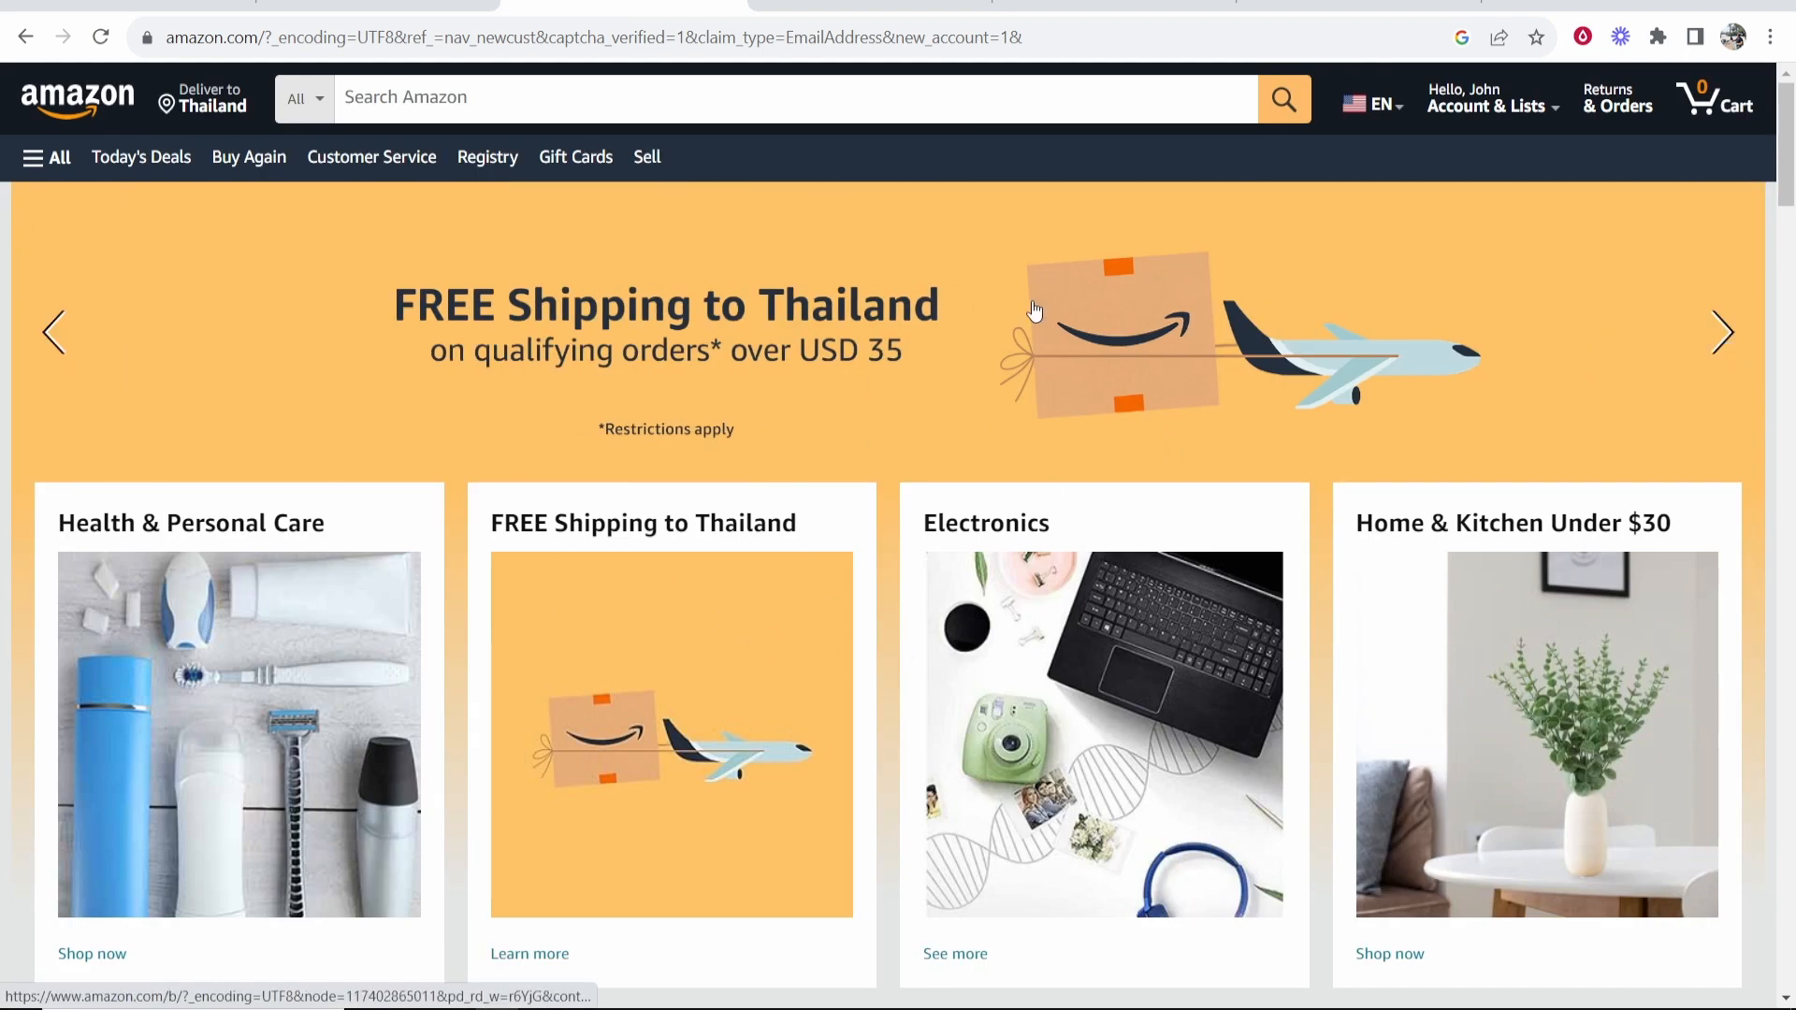
mouse_move(969, 309)
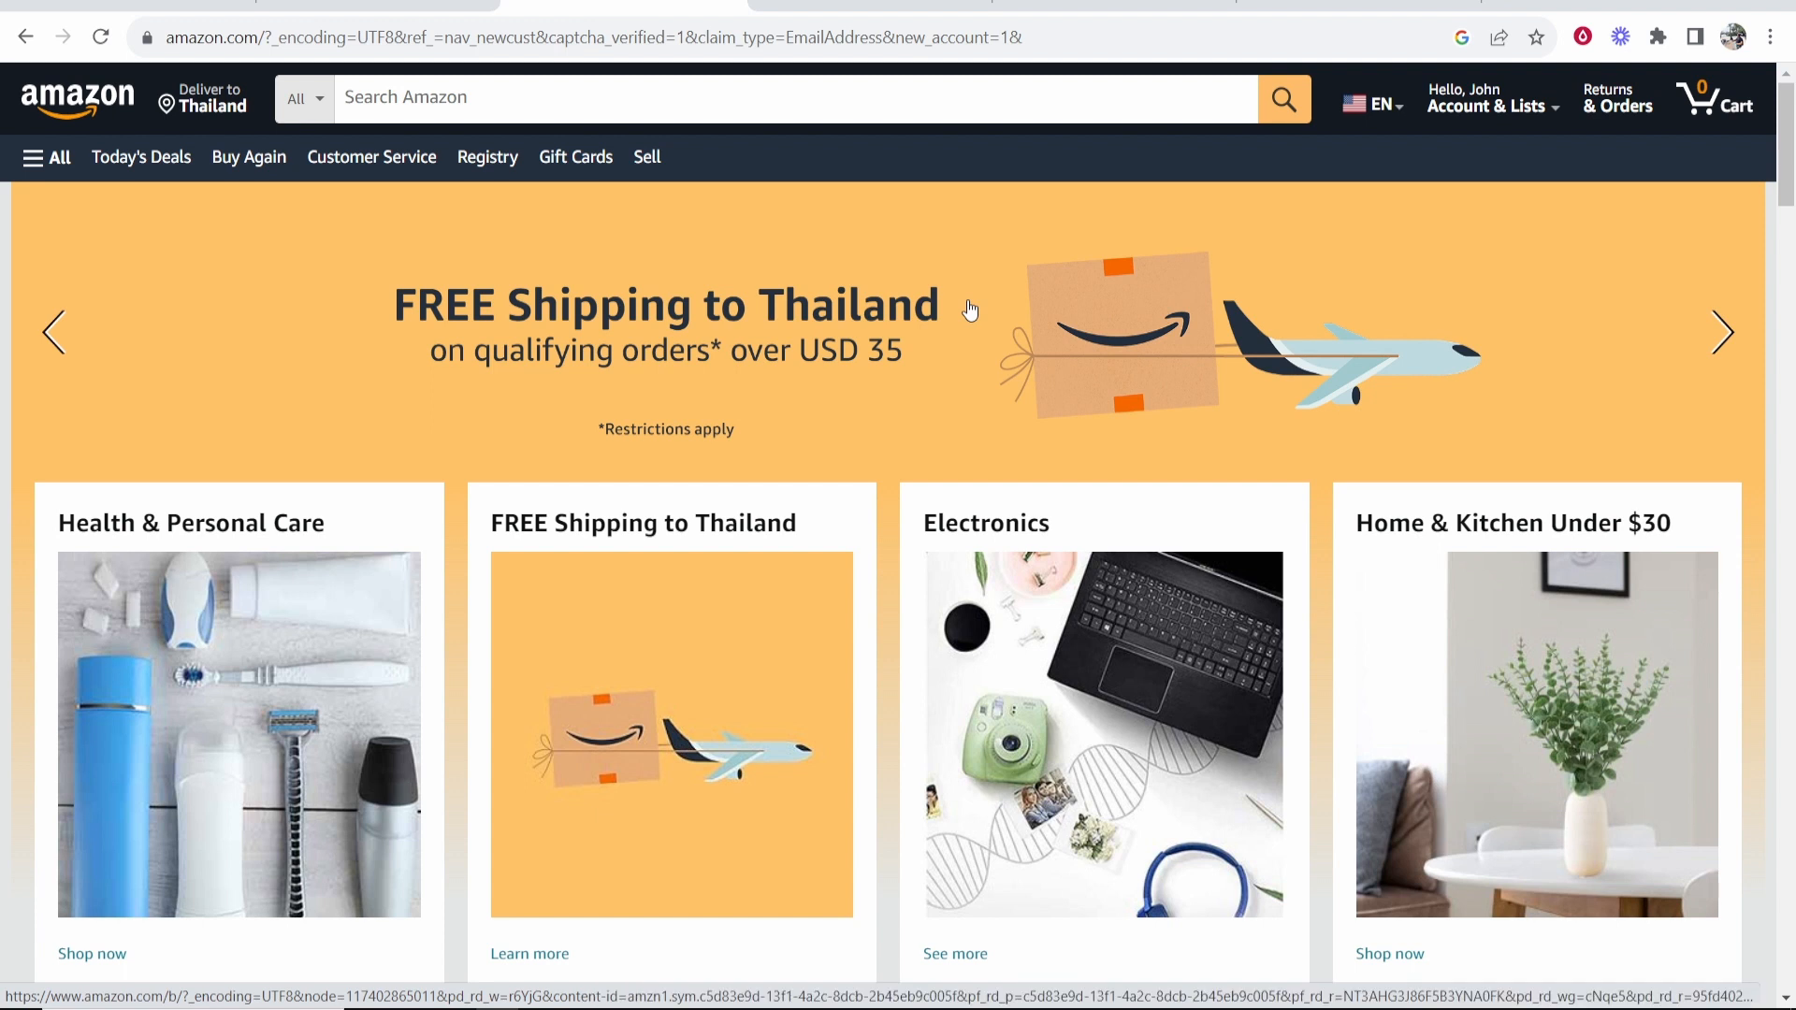